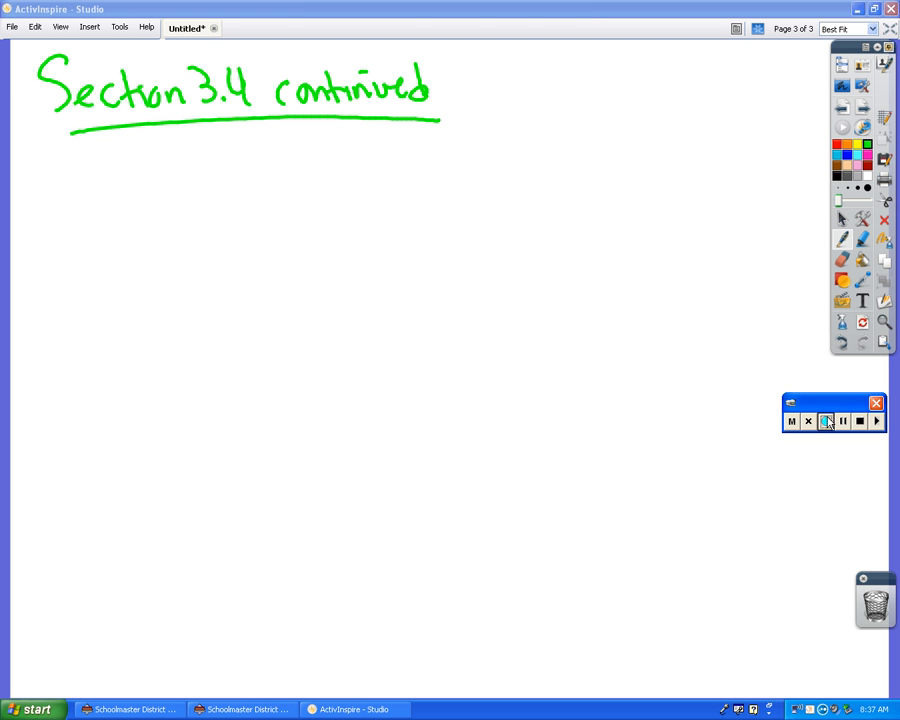
# Launch TI-SmartView TI-84 Plus from the Start menu, then return to the whiteboard page.
pyautogui.click(34, 709)
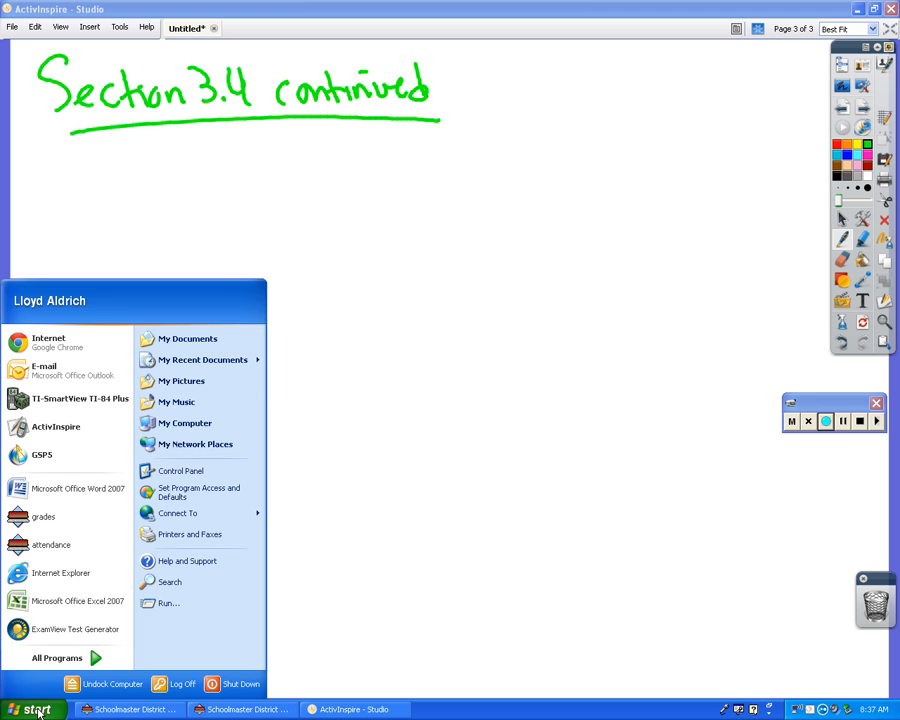
pyautogui.click(33, 709)
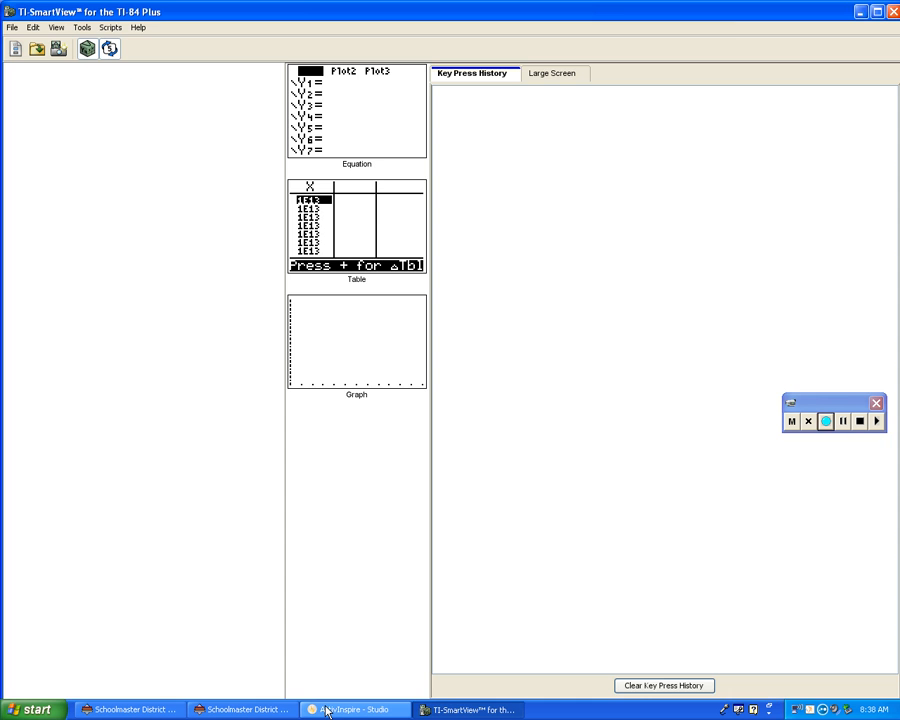
pyautogui.click(352, 709)
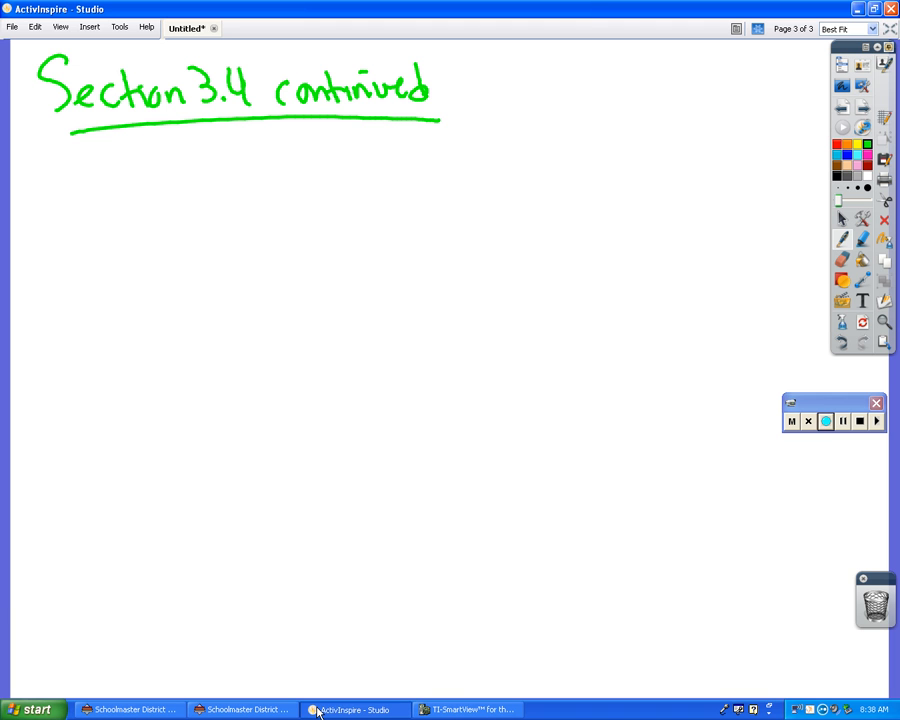
# Handwrite log₄ 7 in green beneath the 'Section 3.4 continued' heading.
pyautogui.moveTo(95, 190); pyautogui.dragTo(150, 230)
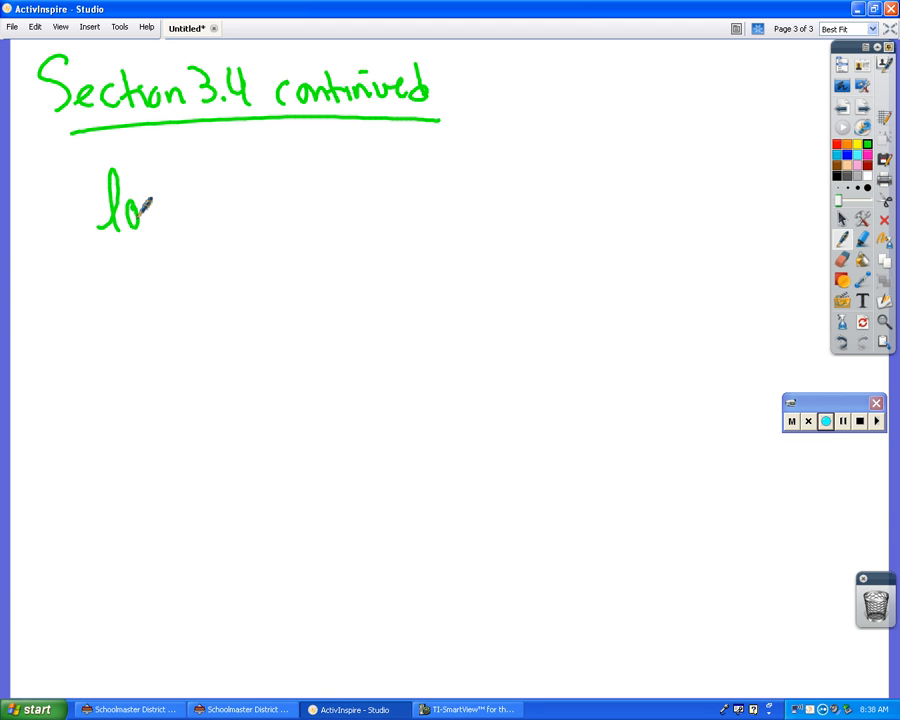
pyautogui.moveTo(150, 210); pyautogui.dragTo(205, 200)
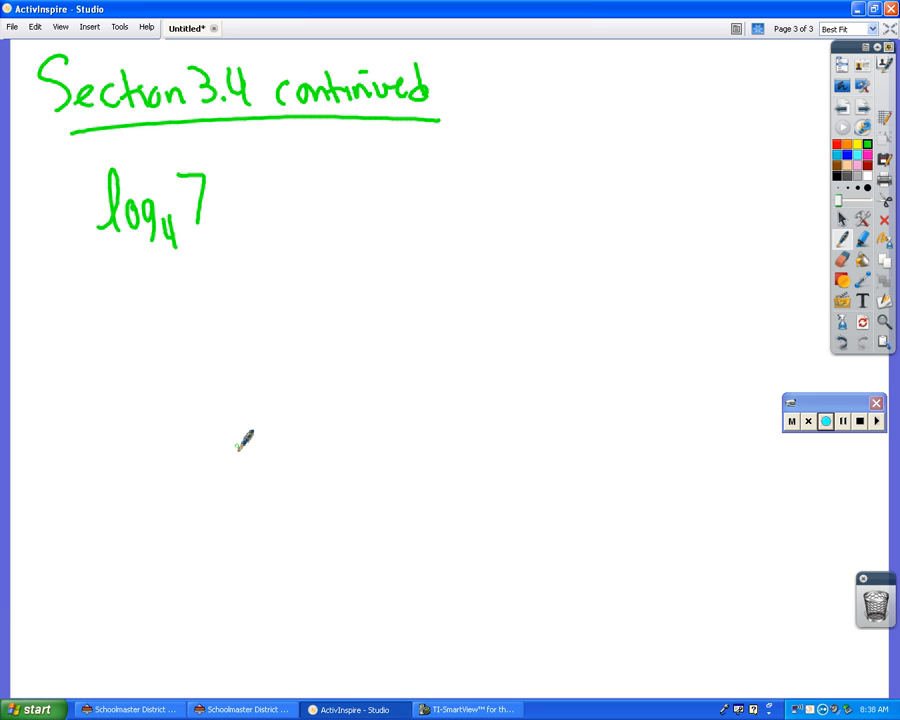
# Handwrite the exponential form 4^? = 7 below log₄ 7.
pyautogui.moveTo(125, 310); pyautogui.dragTo(140, 360)
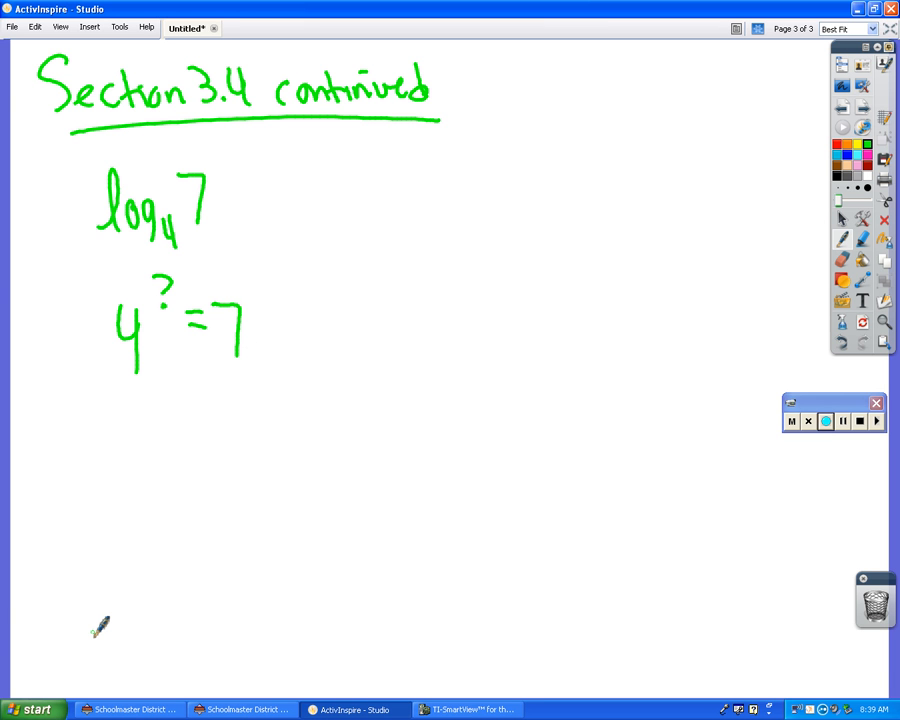
pyautogui.moveTo(280, 210)
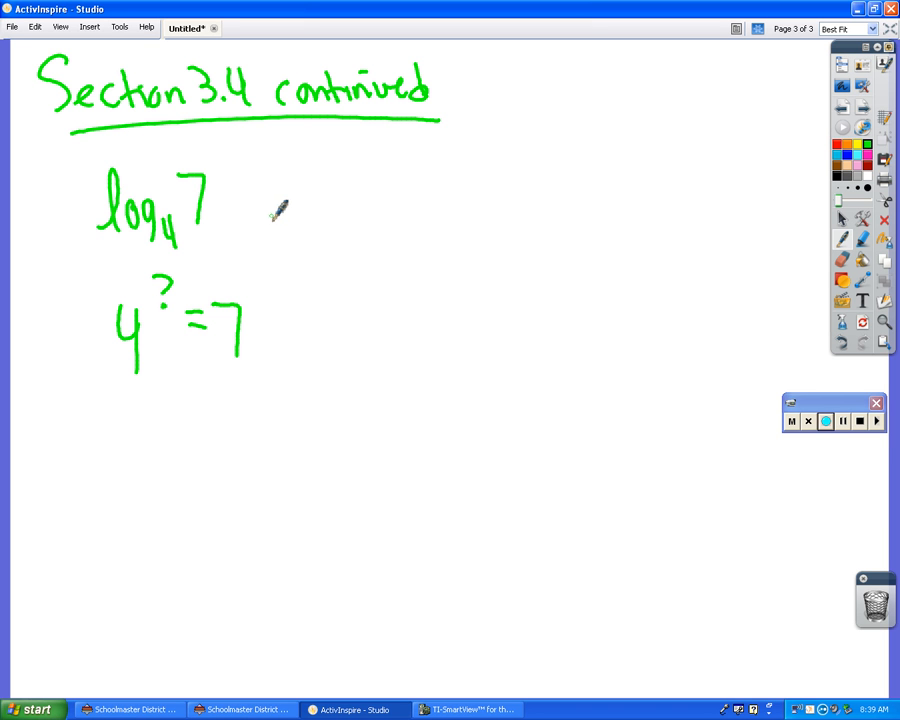
pyautogui.moveTo(118, 620)
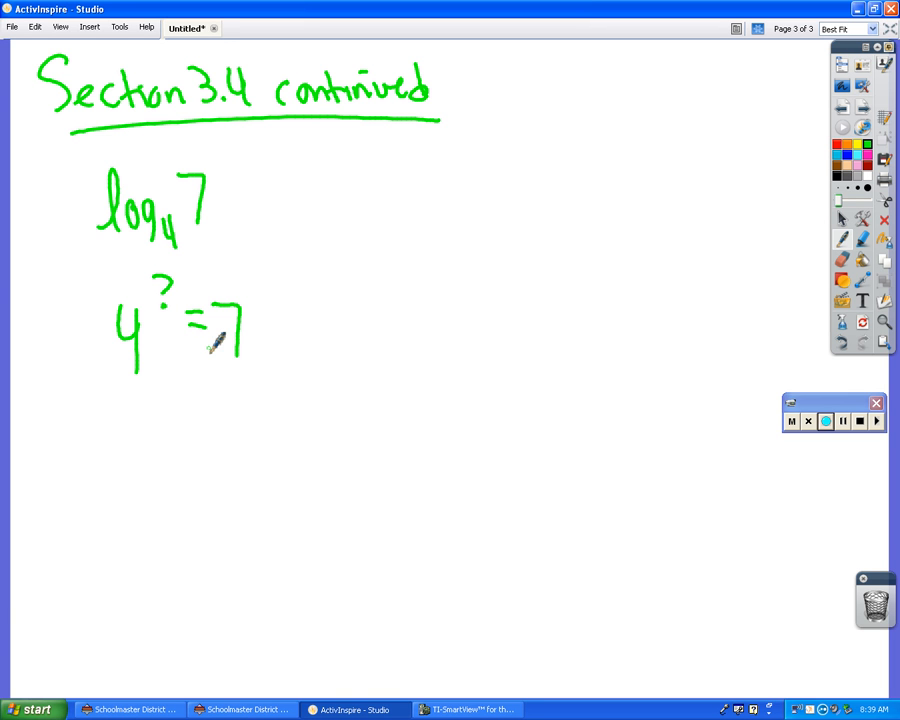
pyautogui.moveTo(183, 437)
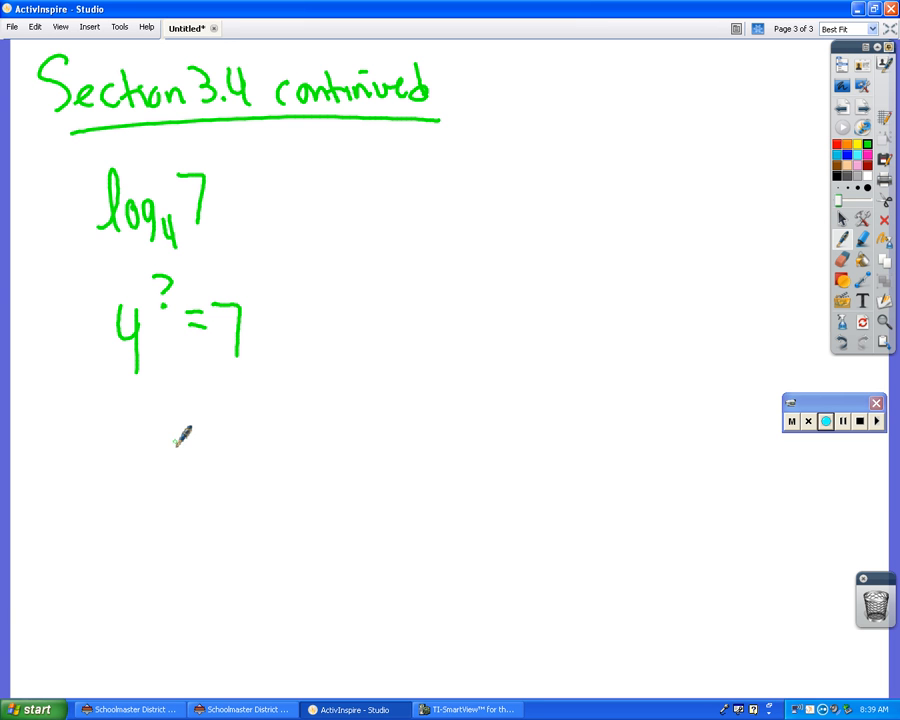
pyautogui.moveTo(135, 490)
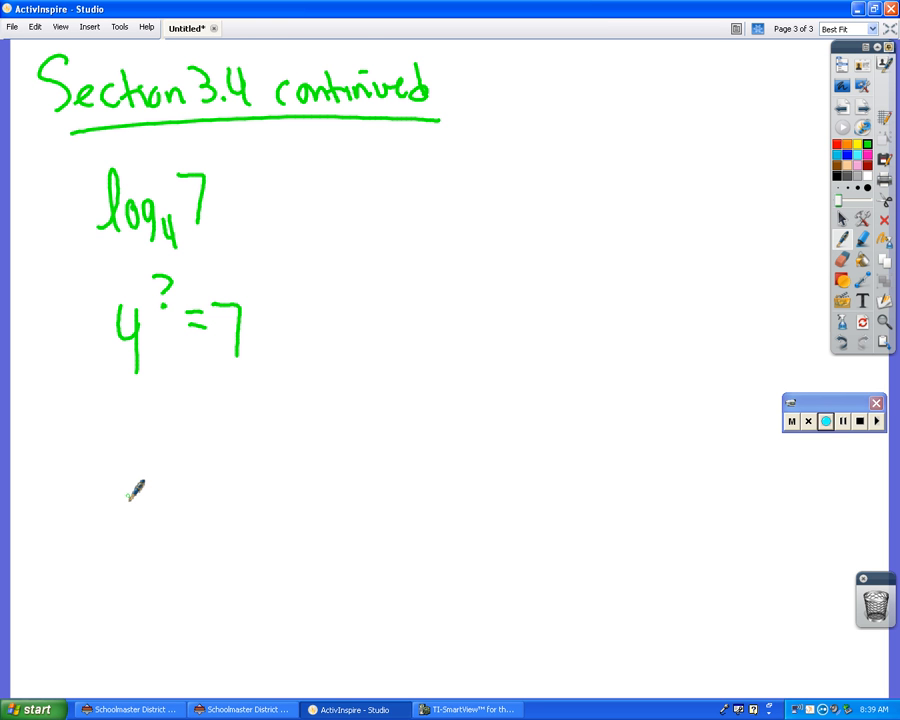
# Extend log₄ 7 with the handwritten rewrite '= log 7 / log 4 ='.
pyautogui.moveTo(237, 190); pyautogui.dragTo(270, 188)
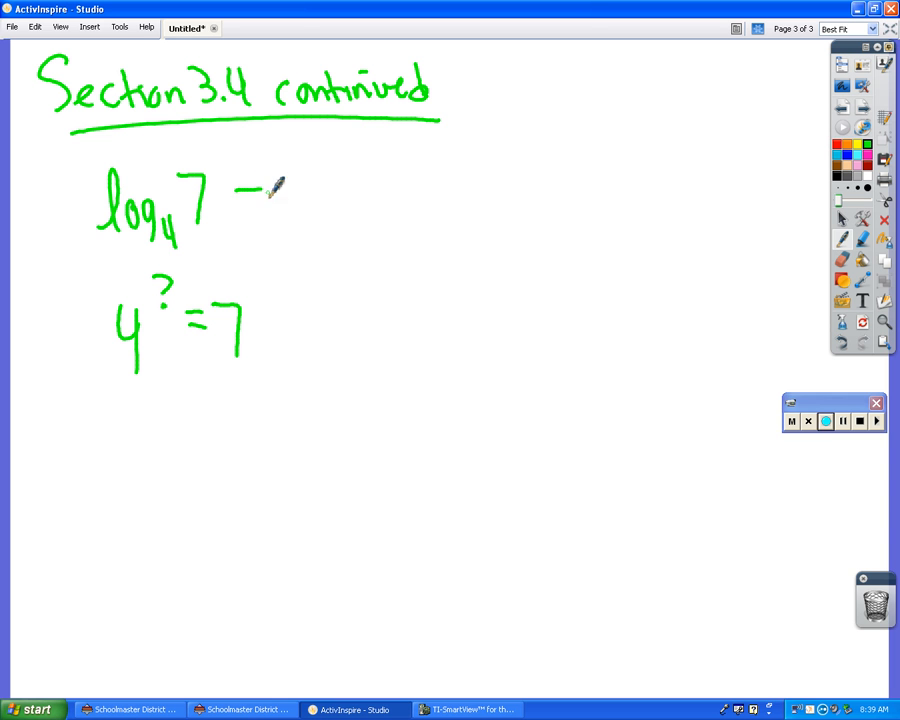
pyautogui.moveTo(255, 198); pyautogui.dragTo(270, 198)
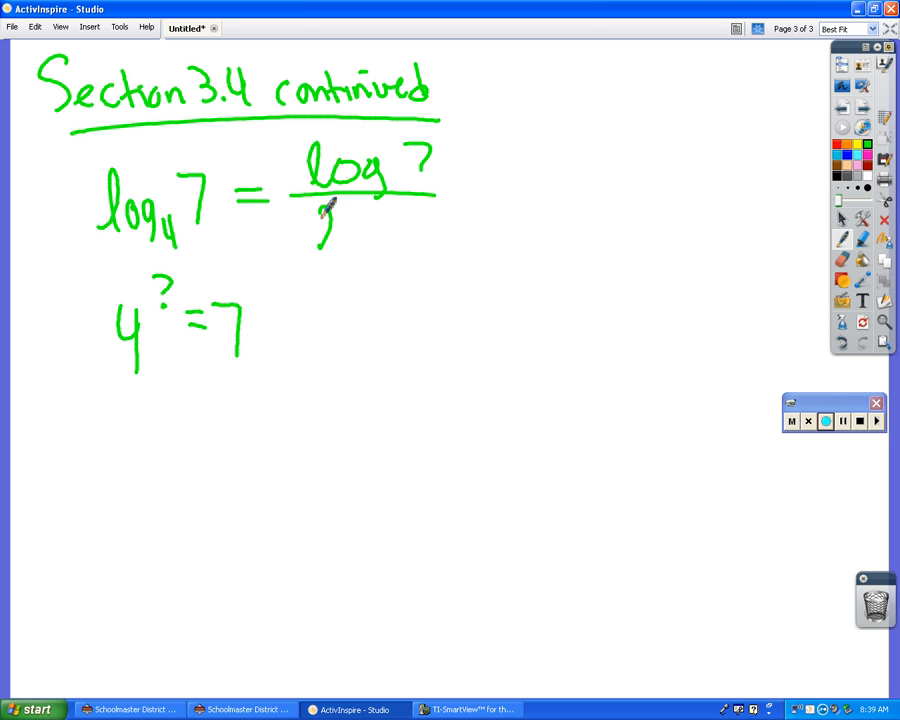
pyautogui.moveTo(315, 230); pyautogui.dragTo(425, 235)
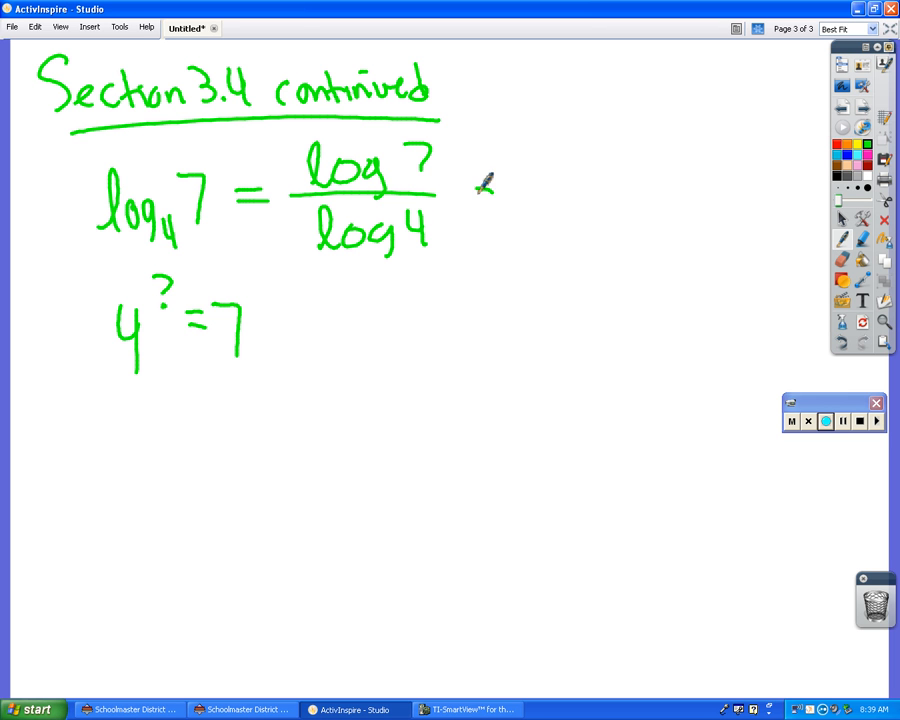
pyautogui.moveTo(470, 195); pyautogui.dragTo(495, 215)
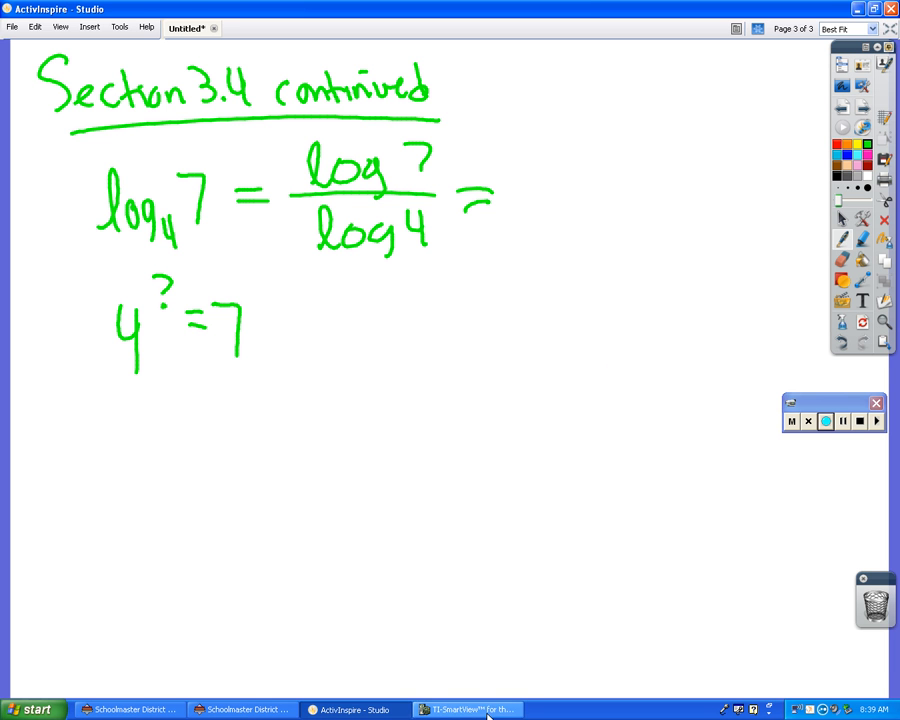
# In TI-SmartView's large screen, compute log(7)/log(4) = 1.403677461 and verify 4^Ans gives 7.
pyautogui.click(468, 709)
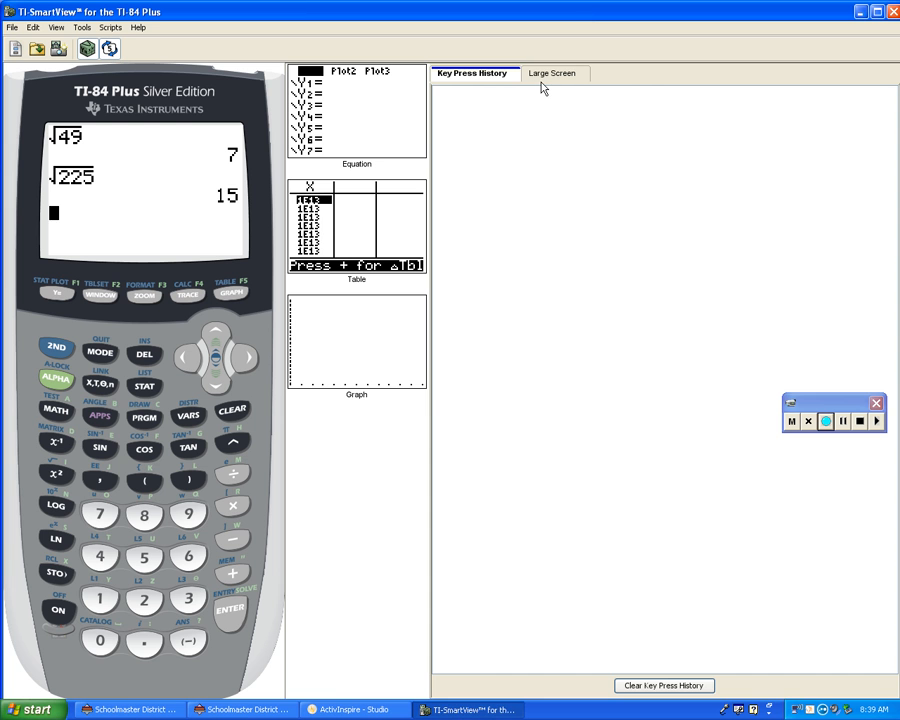
pyautogui.moveTo(542, 84)
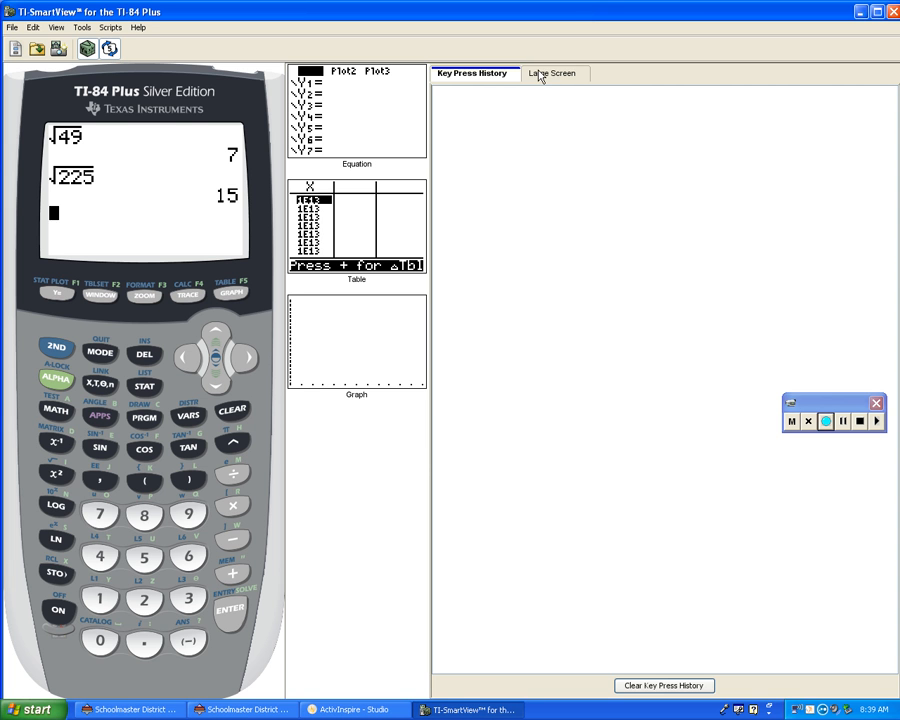
pyautogui.click(550, 73)
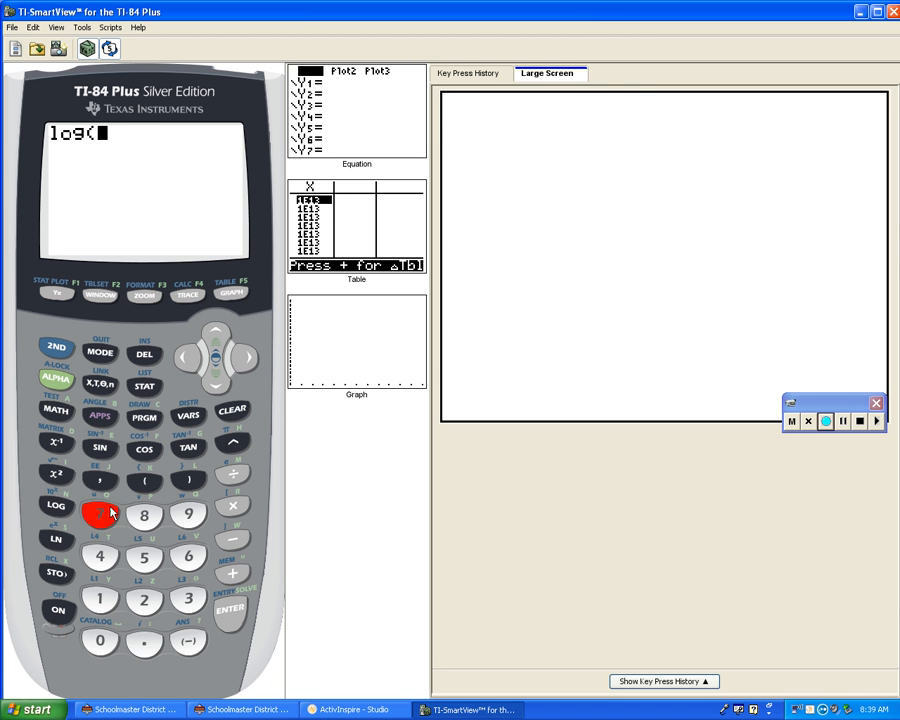
pyautogui.click(99, 514)
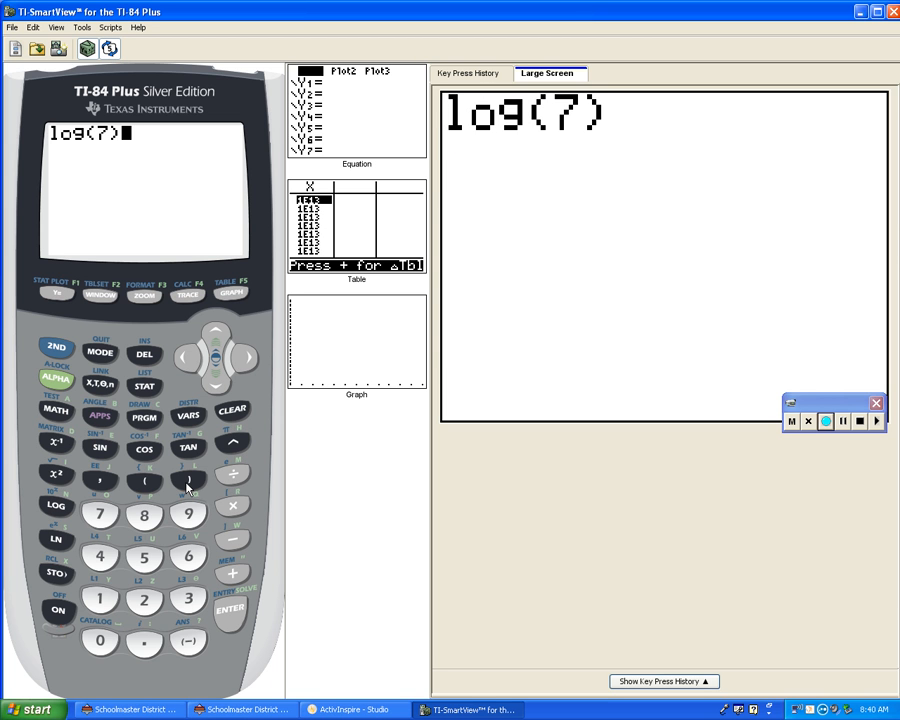
pyautogui.click(232, 473)
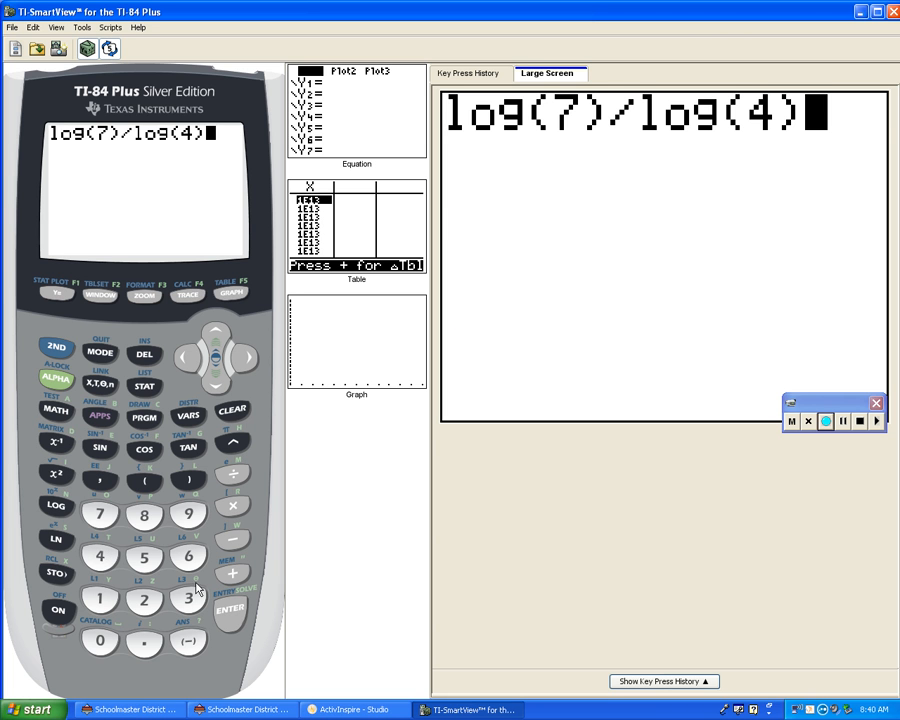
pyautogui.click(230, 610)
pyautogui.write('4')
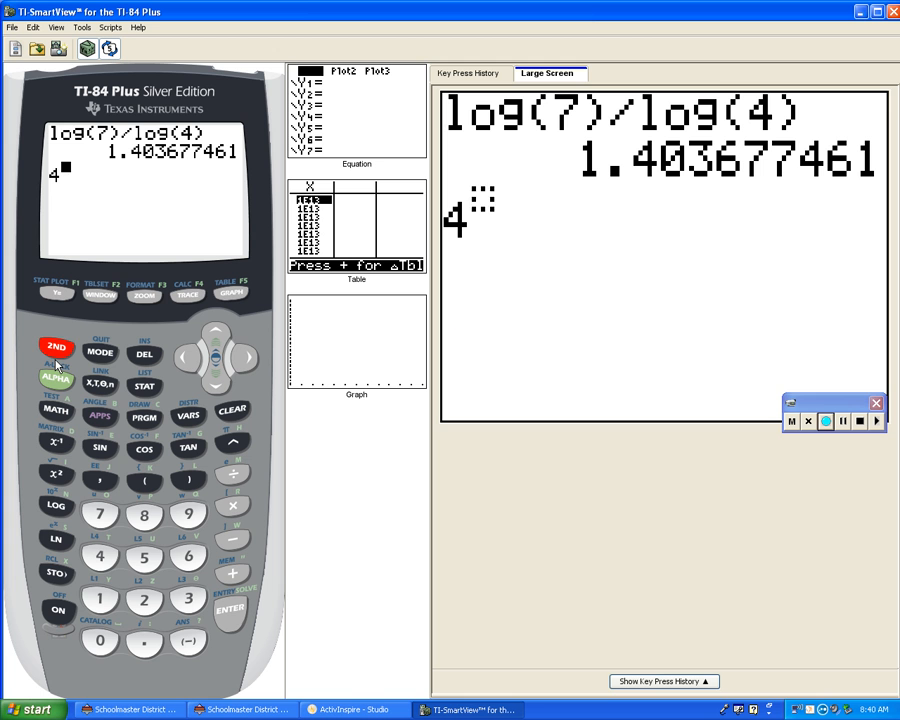
pyautogui.click(188, 640)
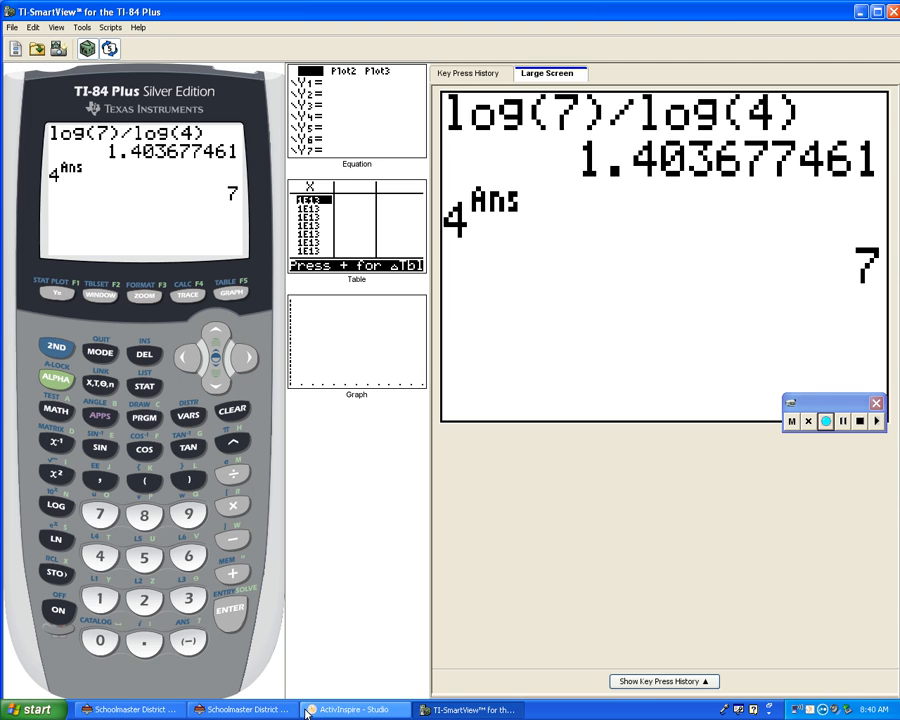
# Back on the whiteboard, handwrite 1.403 after the final equals sign.
pyautogui.click(352, 709)
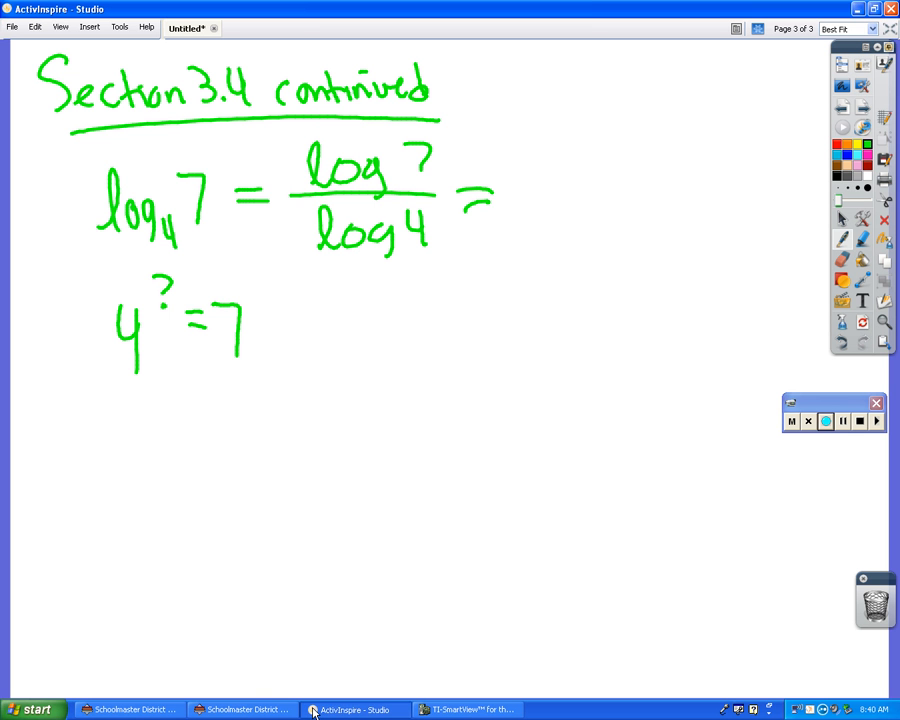
pyautogui.moveTo(505, 195); pyautogui.dragTo(515, 225)
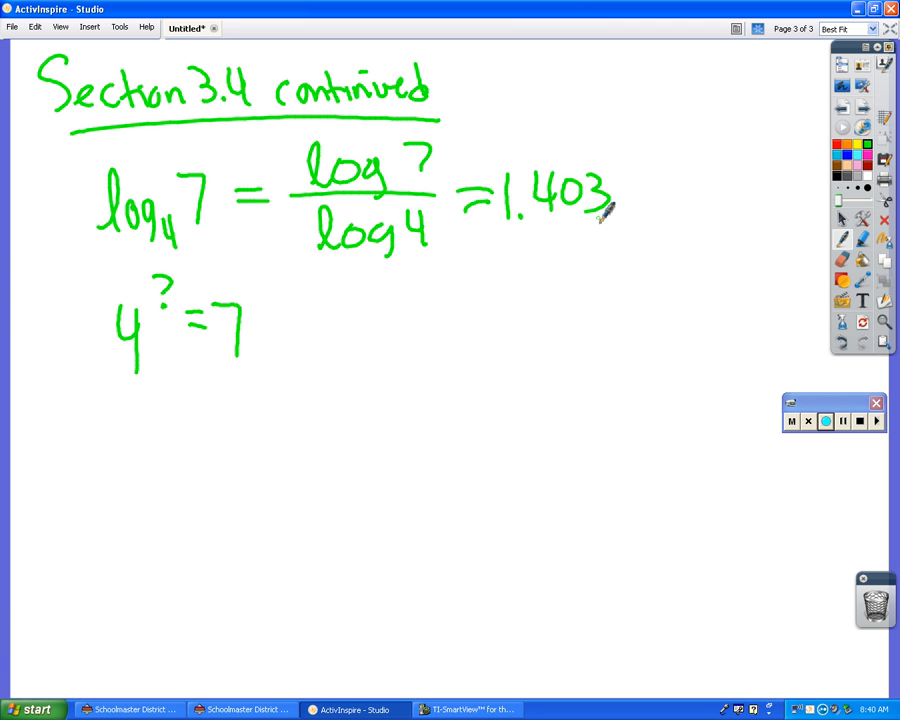
pyautogui.moveTo(610, 207); pyautogui.dragTo(730, 205)
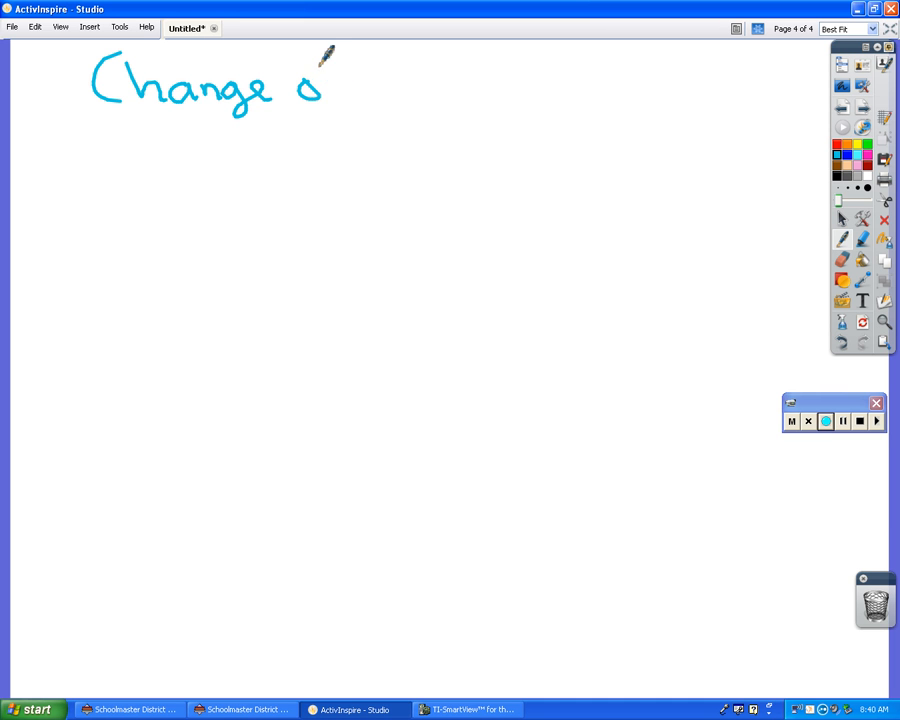
# Write and underline 'Change of Base Formula' on page 4, briefly viewing page 3.
pyautogui.moveTo(320, 85); pyautogui.dragTo(445, 75)
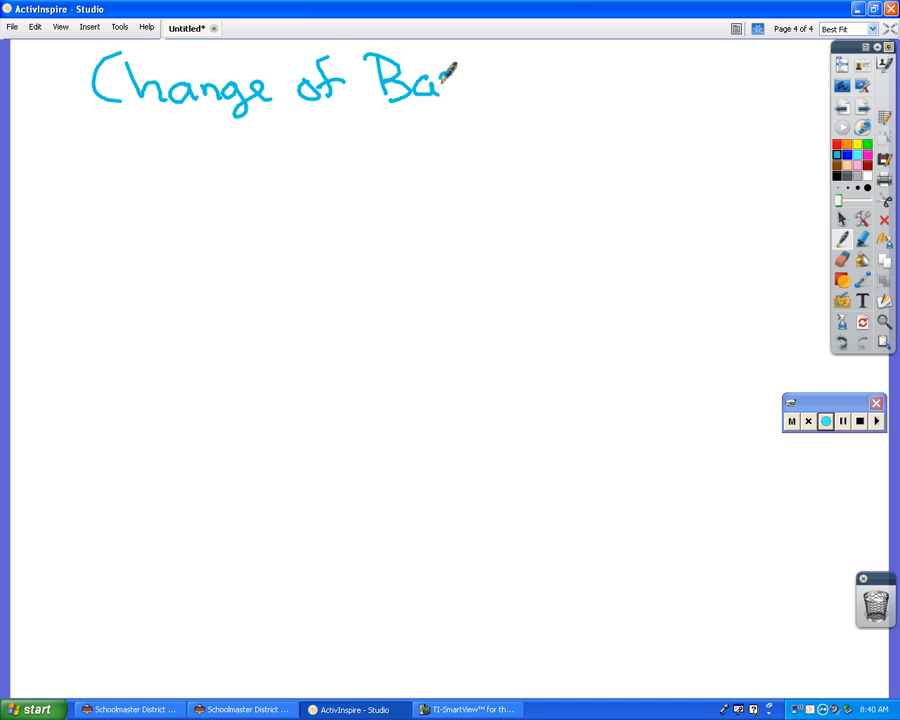
pyautogui.moveTo(460, 85); pyautogui.dragTo(560, 85)
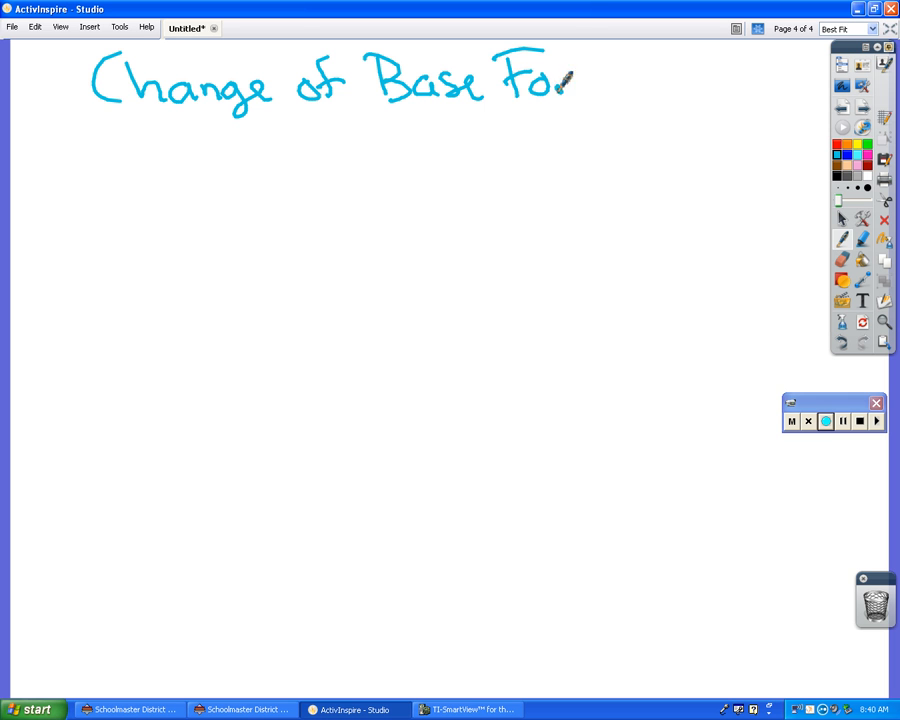
pyautogui.moveTo(560, 85); pyautogui.dragTo(655, 95)
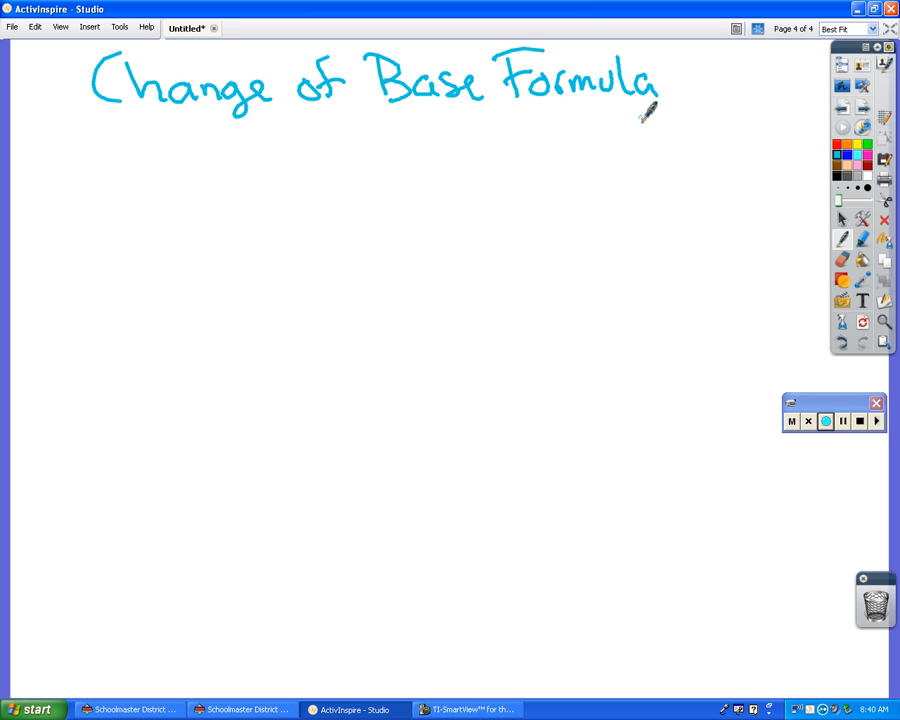
pyautogui.moveTo(645, 118); pyautogui.dragTo(95, 118)
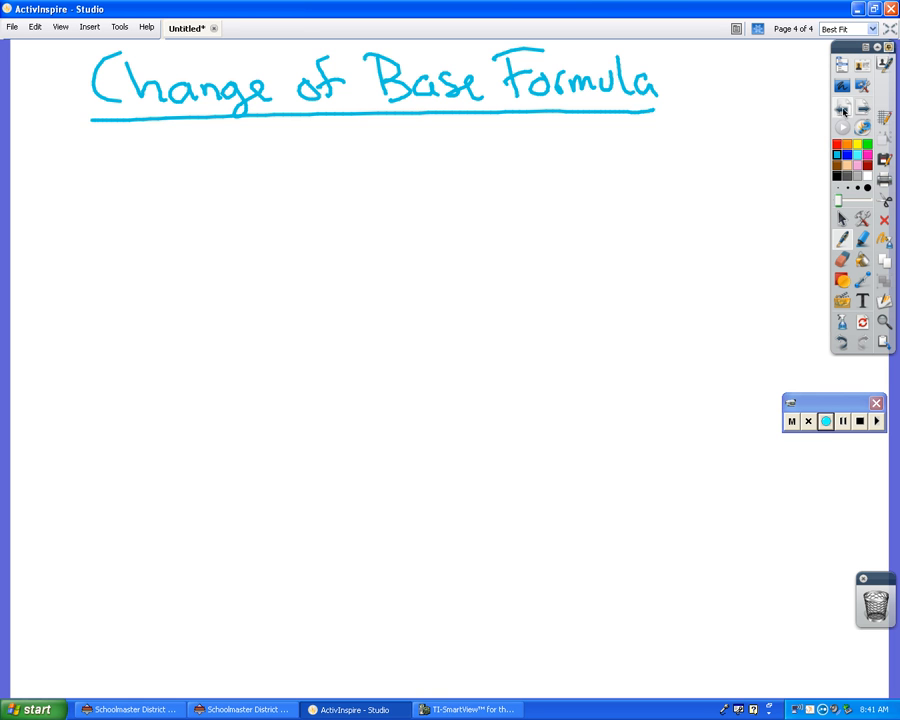
pyautogui.click(843, 110)
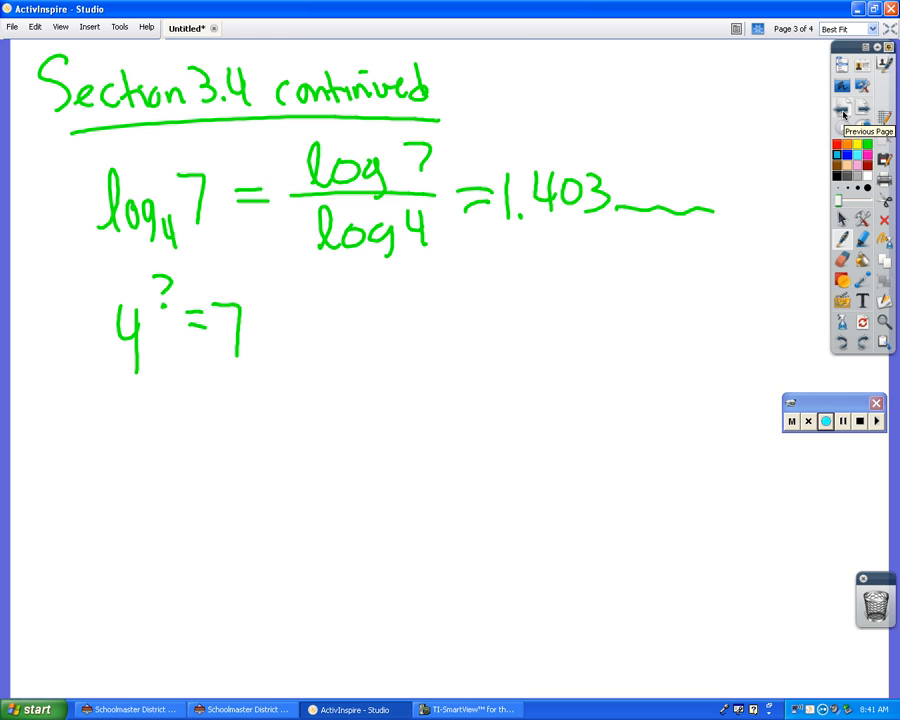
pyautogui.click(863, 110)
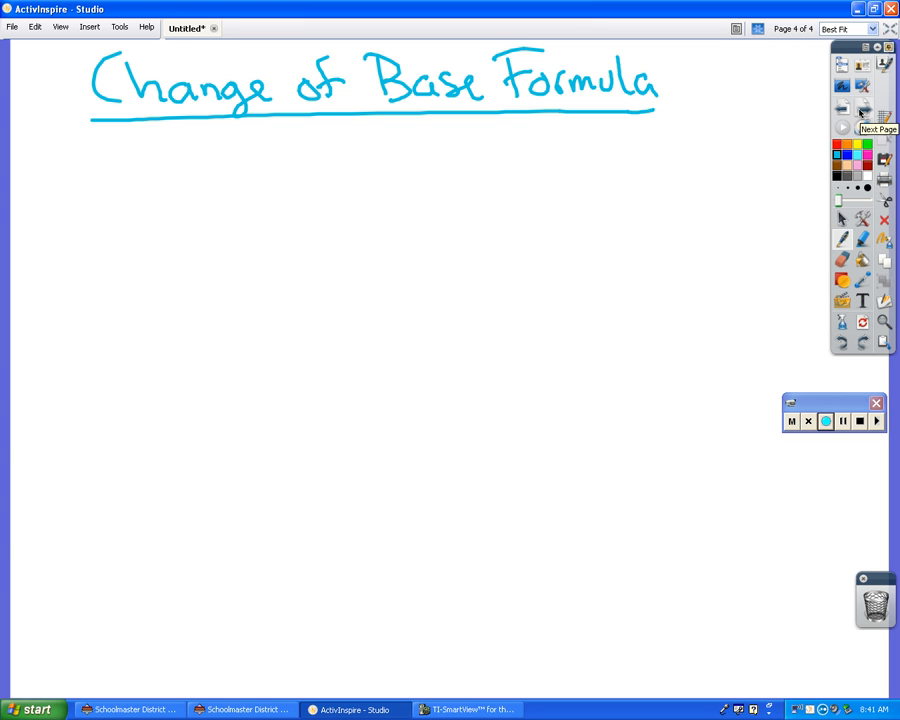
# Write log_b x = log x / log b under the heading, then view page 3's example.
pyautogui.moveTo(245, 175); pyautogui.dragTo(290, 210)
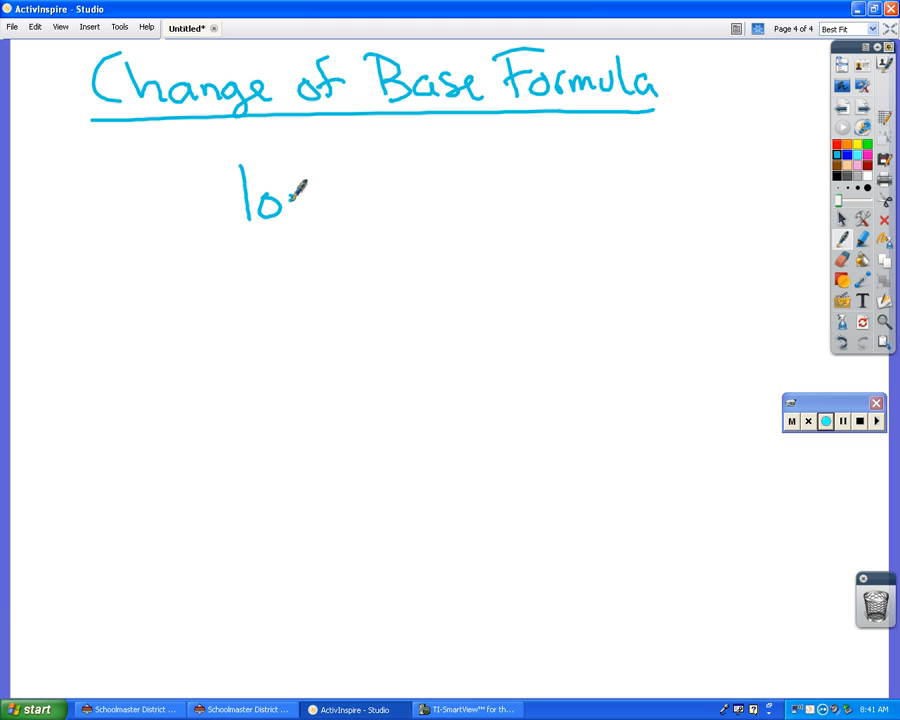
pyautogui.moveTo(280, 190); pyautogui.dragTo(360, 180)
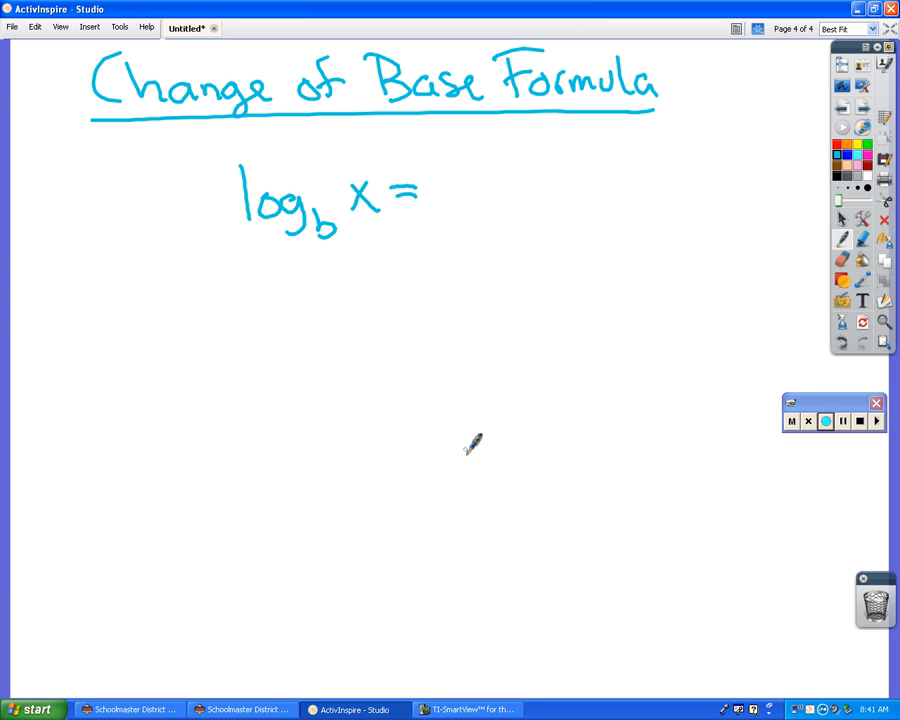
pyautogui.moveTo(450, 170); pyautogui.dragTo(570, 160)
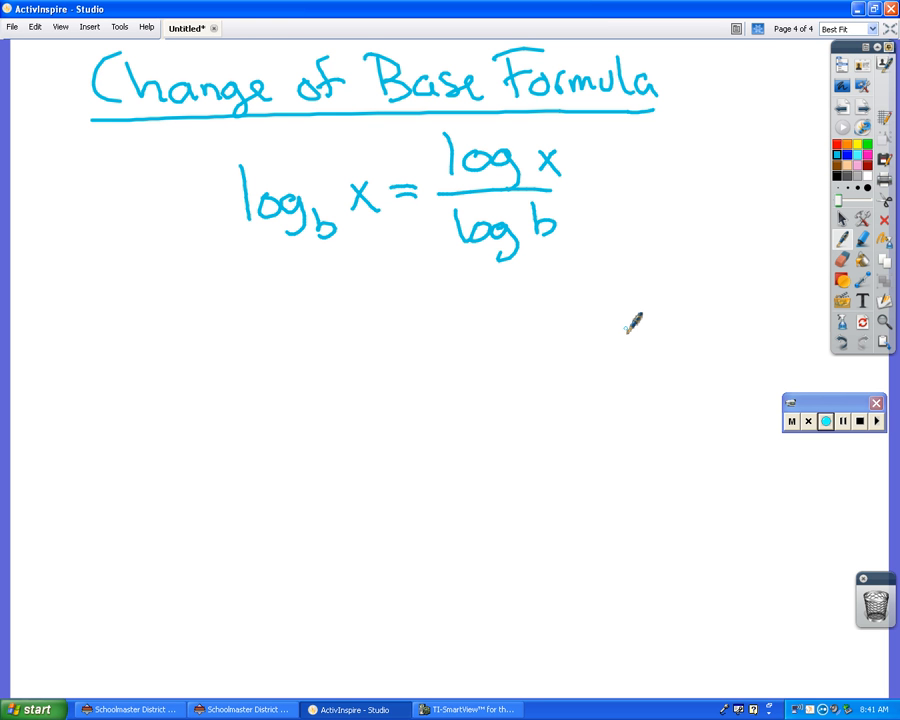
pyautogui.click(842, 113)
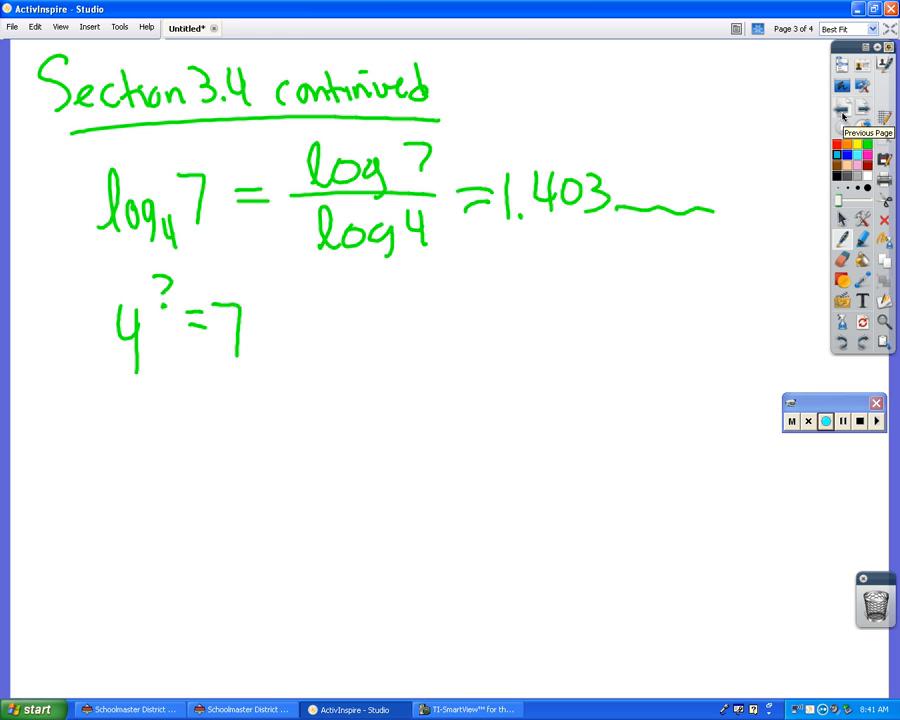
# Return to page 4 and handwrite ln_b x = ln x / ln b in dark blue below.
pyautogui.click(842, 110)
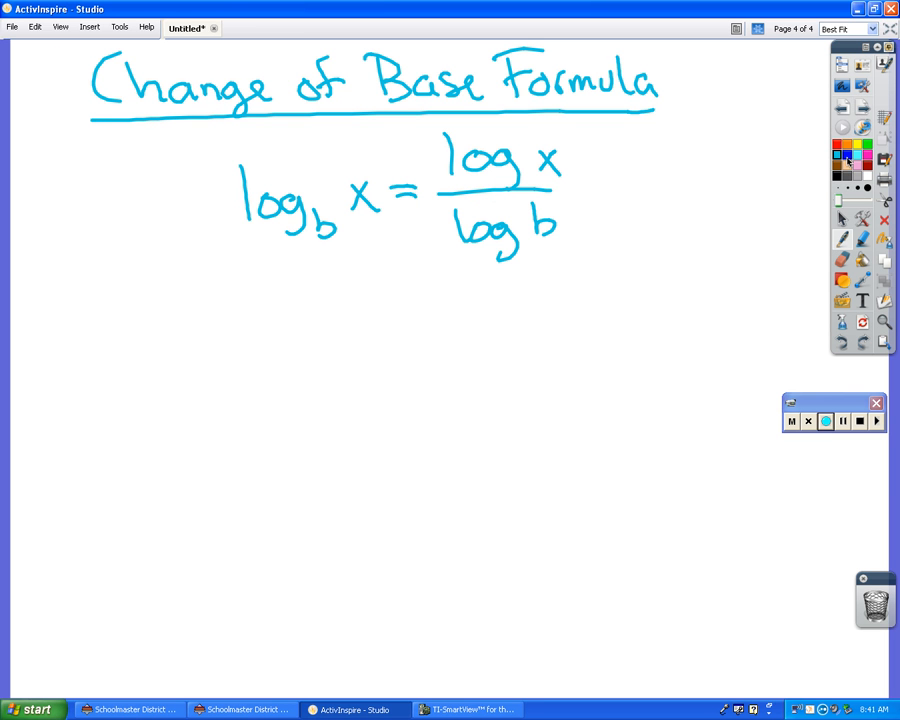
pyautogui.moveTo(848, 157)
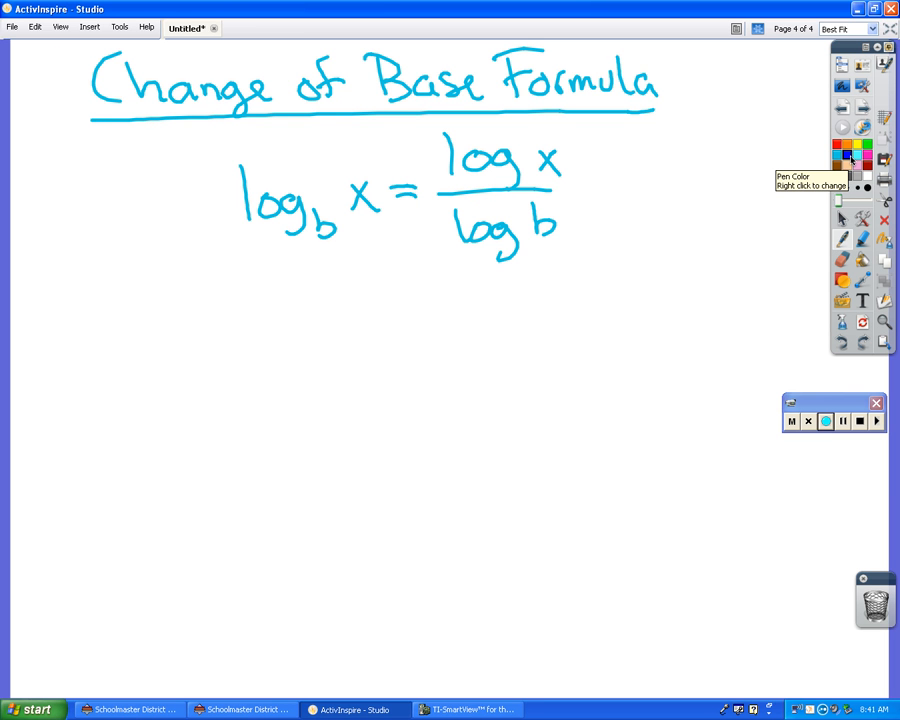
pyautogui.moveTo(255, 300); pyautogui.dragTo(315, 355)
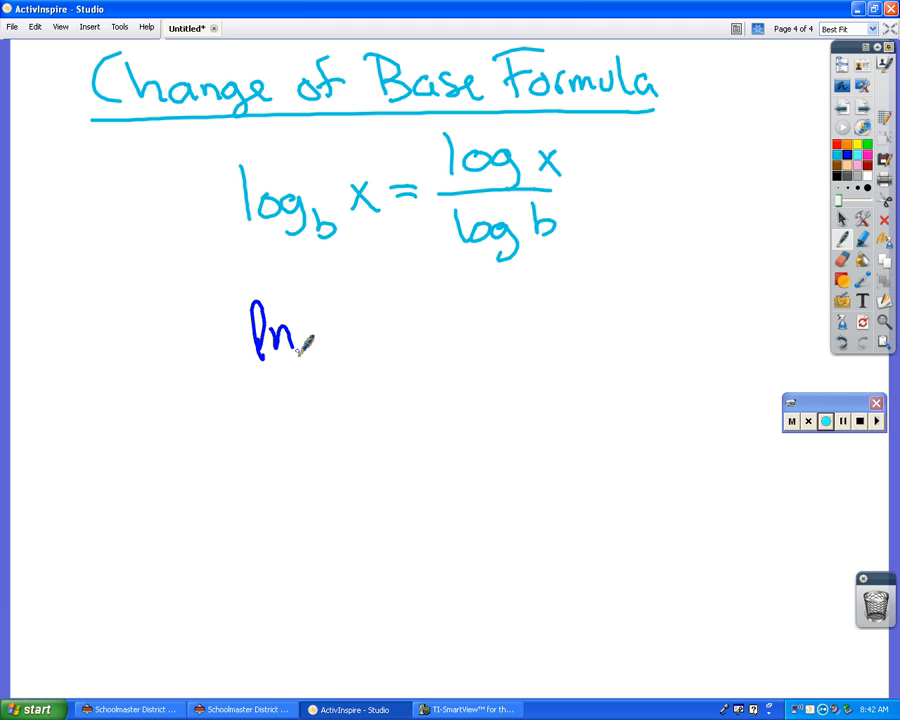
pyautogui.moveTo(310, 345); pyautogui.dragTo(335, 355)
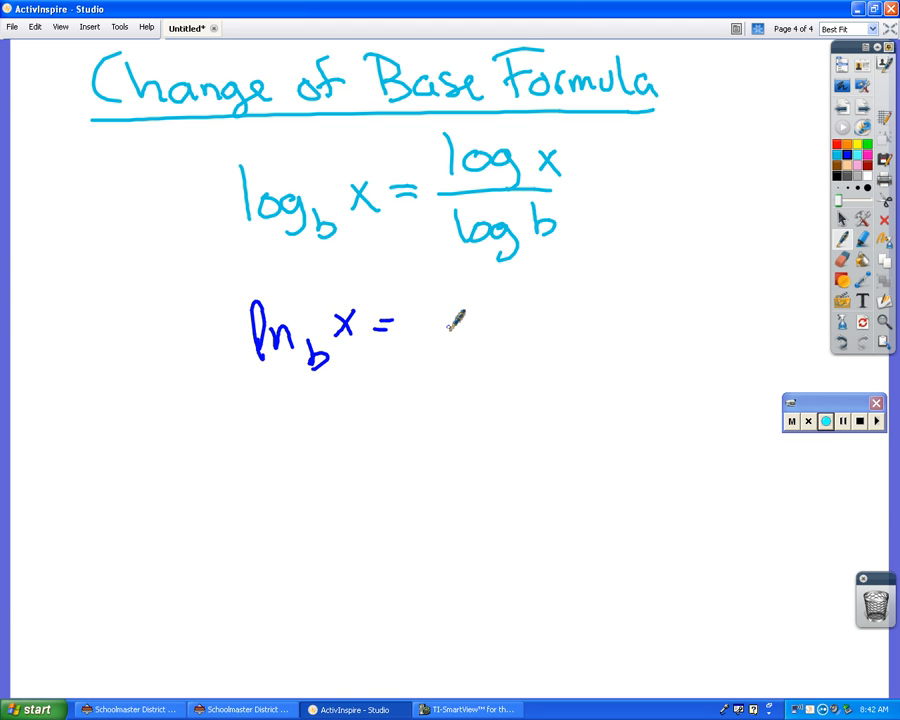
pyautogui.moveTo(435, 305); pyautogui.dragTo(475, 290)
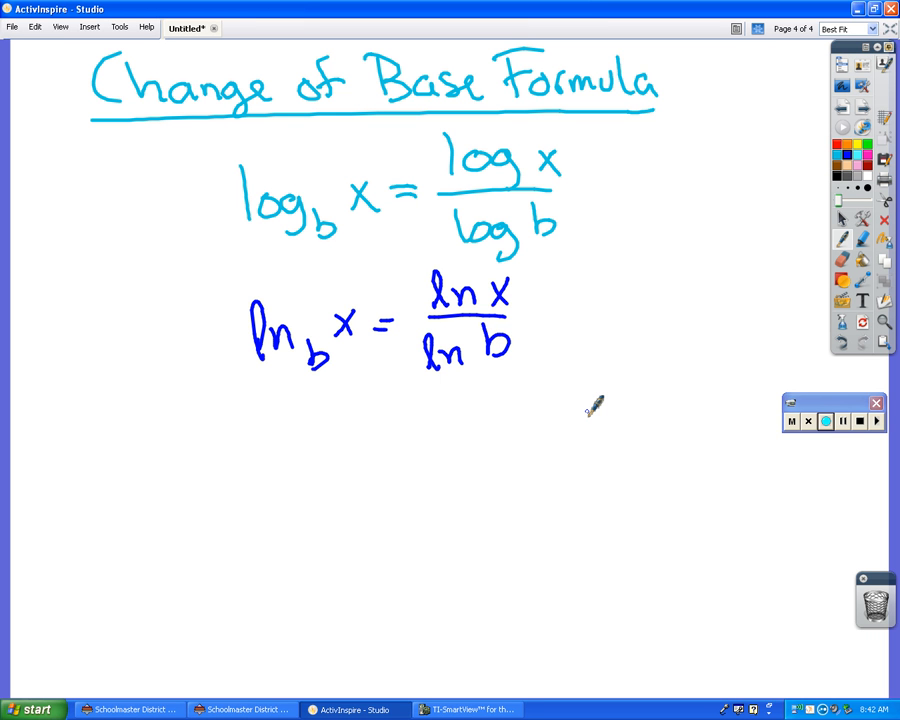
pyautogui.moveTo(360, 195)
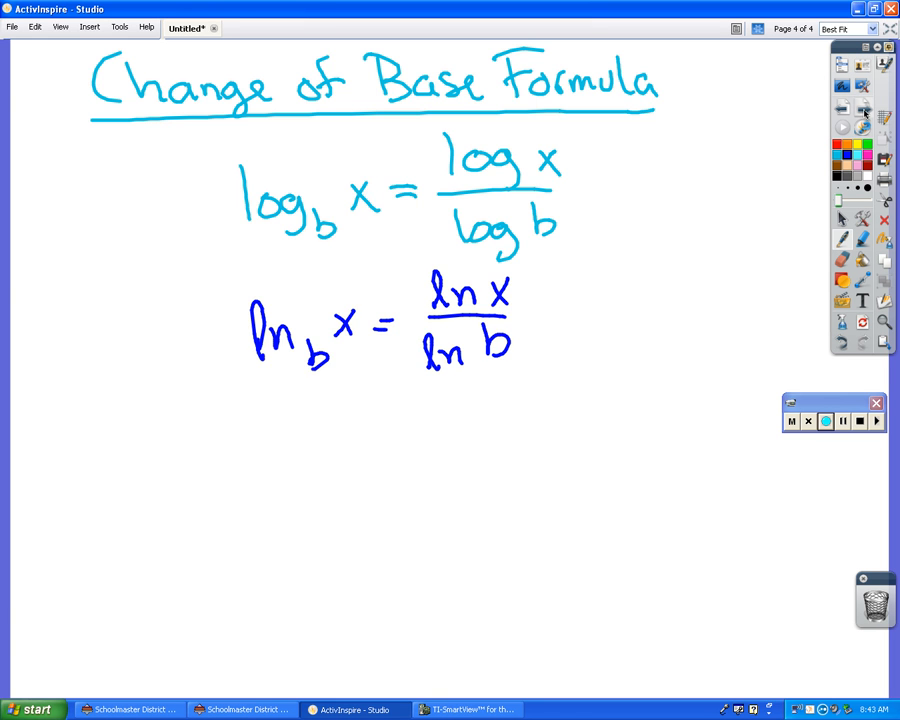
# On a new page 5, handwrite log₃ 16 = log 16 / log 3 = 2.52….
pyautogui.click(862, 110)
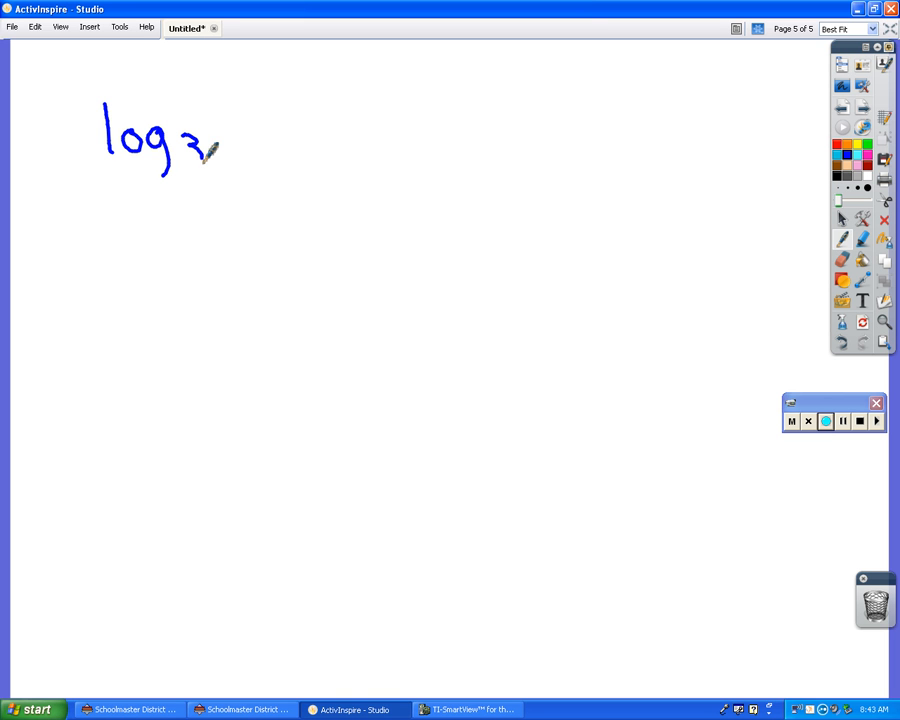
pyautogui.moveTo(215, 130); pyautogui.dragTo(280, 135)
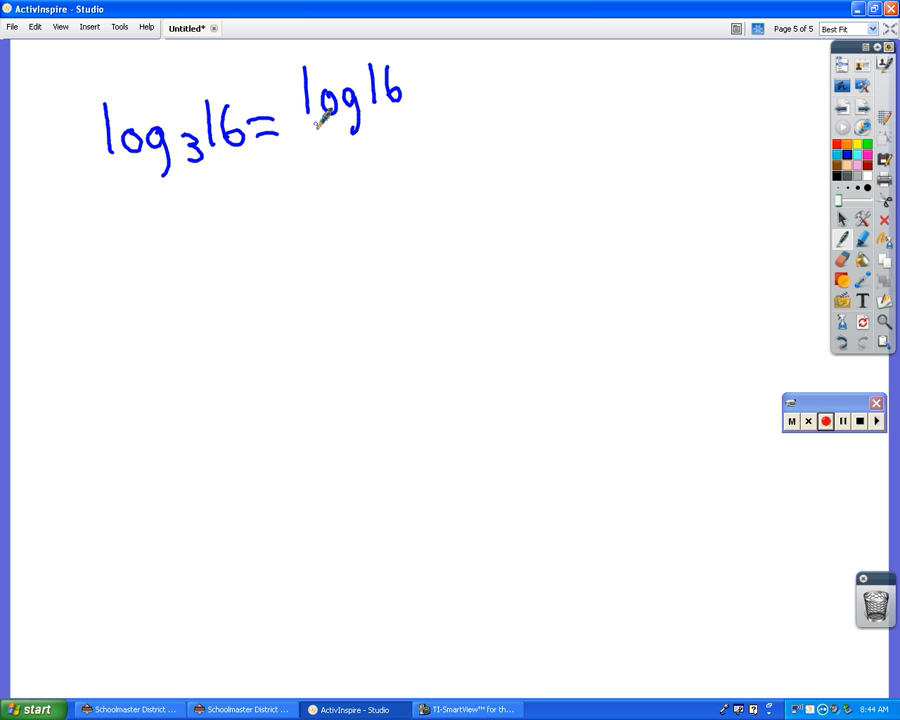
pyautogui.moveTo(310, 130); pyautogui.dragTo(405, 150)
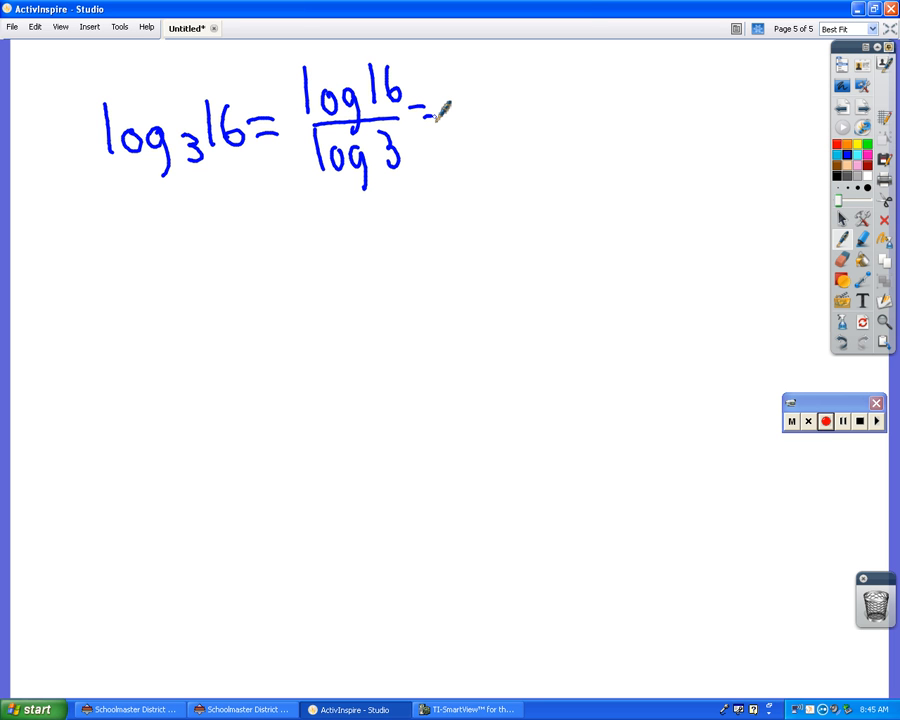
pyautogui.moveTo(440, 110); pyautogui.dragTo(475, 120)
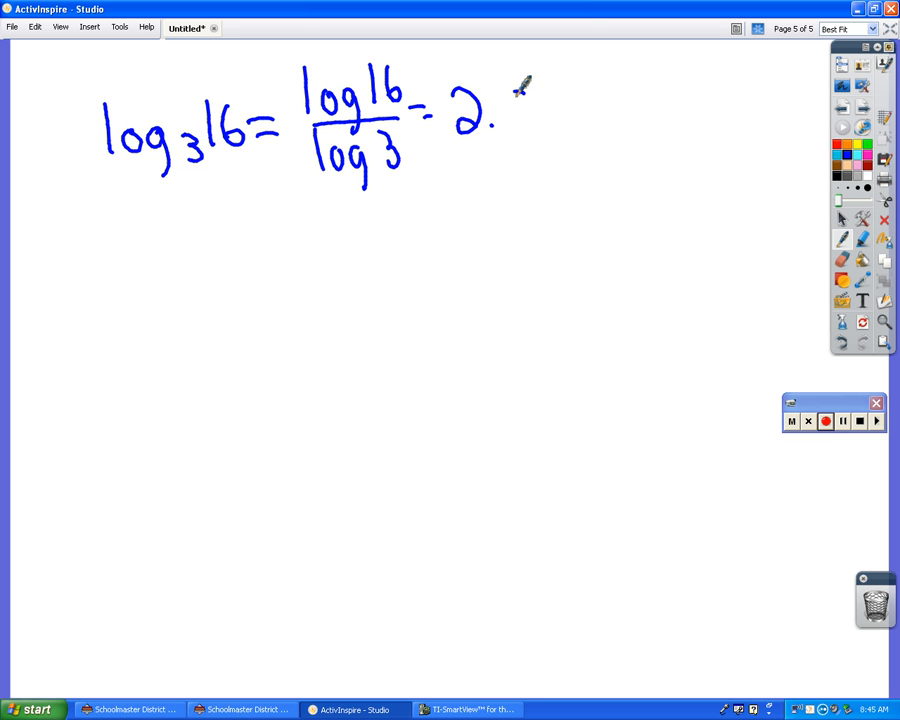
pyautogui.moveTo(500, 110); pyautogui.dragTo(630, 125)
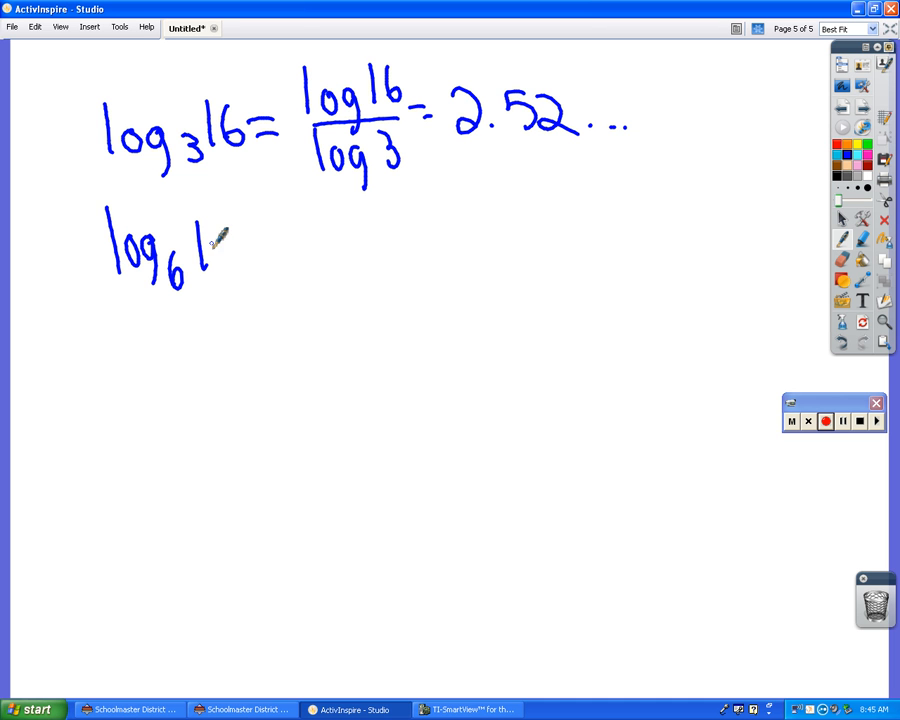
# Handwrite log₆ 10 = 1.285… beneath the first example and begin a third line.
pyautogui.moveTo(215, 245); pyautogui.dragTo(270, 220)
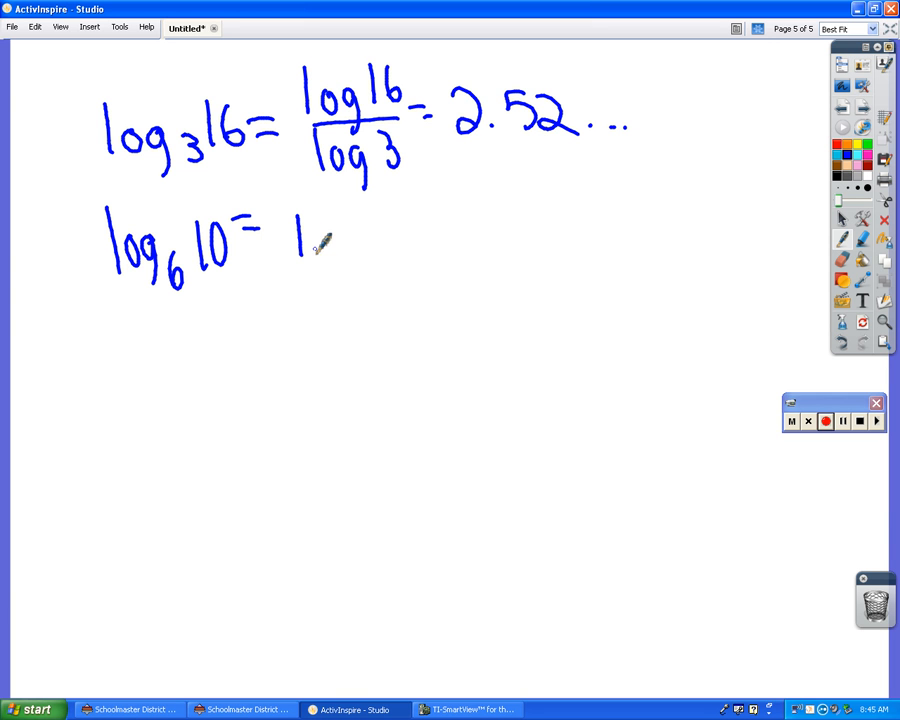
pyautogui.moveTo(320, 240); pyautogui.dragTo(375, 235)
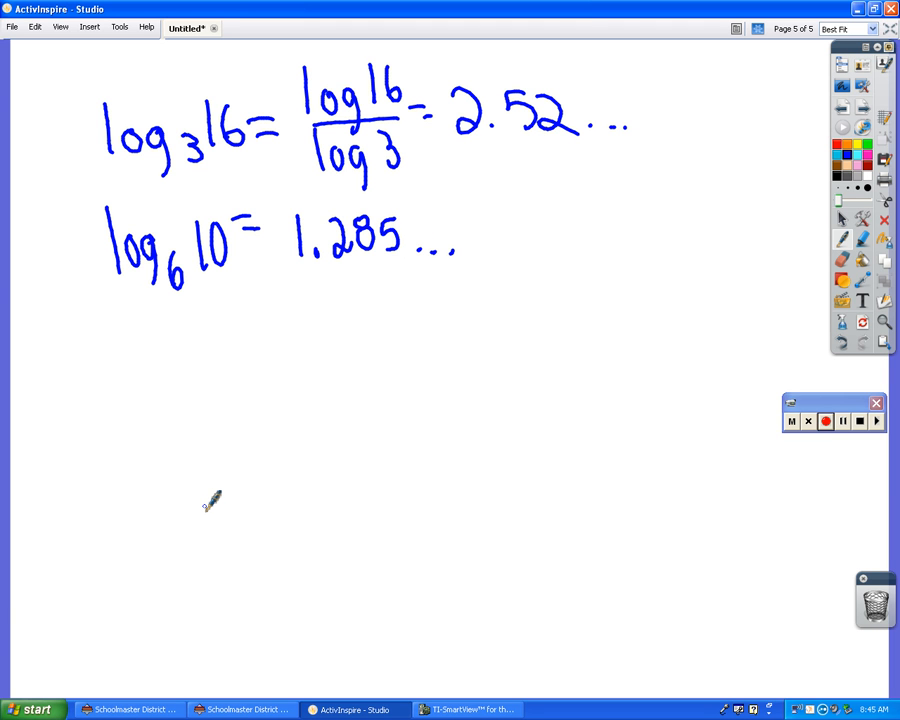
pyautogui.moveTo(110, 325); pyautogui.dragTo(112, 370)
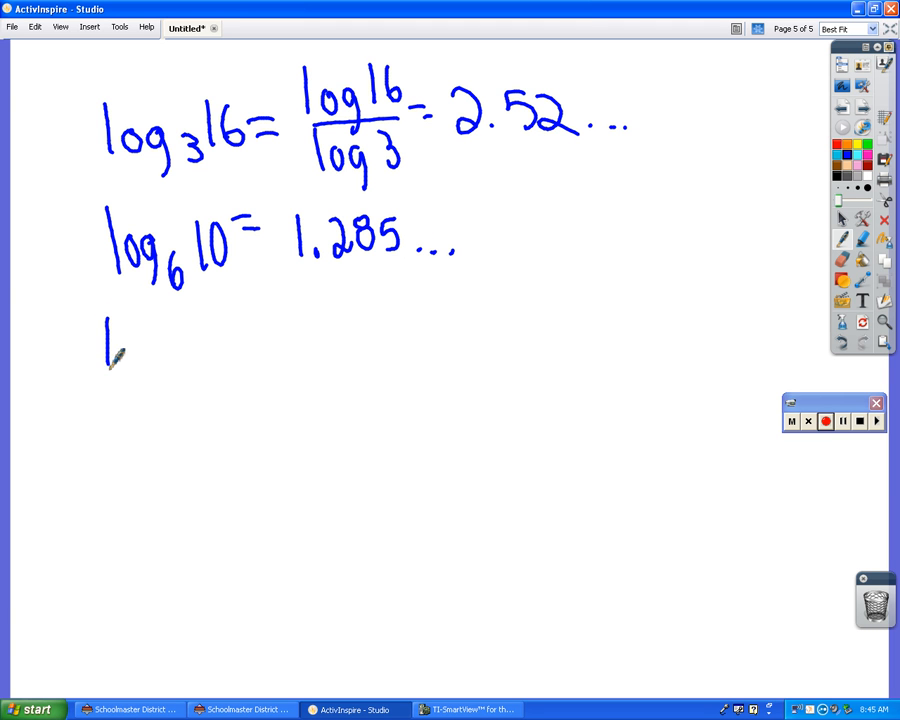
# Handwrite log½ 2 = log 2 / log ½ = −1, with the check (½)^? = 2 underneath.
pyautogui.moveTo(130, 355); pyautogui.dragTo(195, 395)
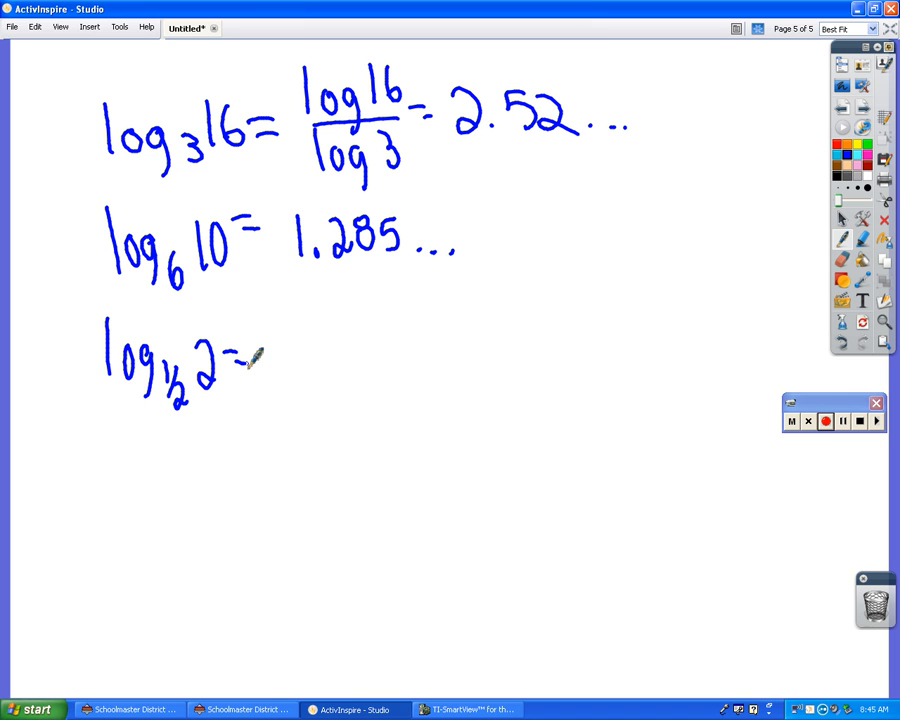
pyautogui.moveTo(270, 340); pyautogui.dragTo(330, 320)
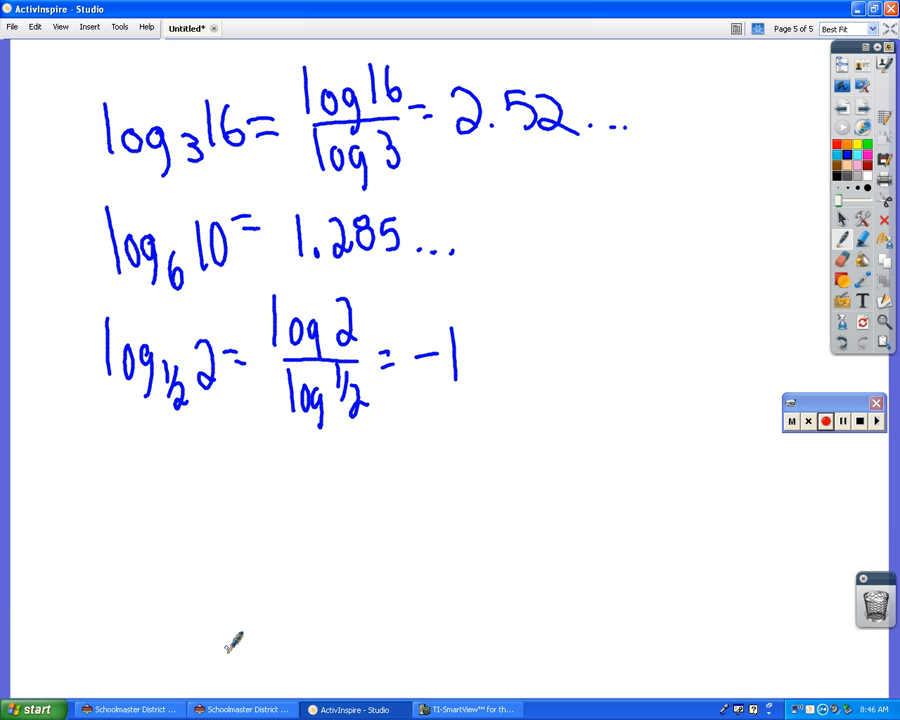
pyautogui.moveTo(130, 470)
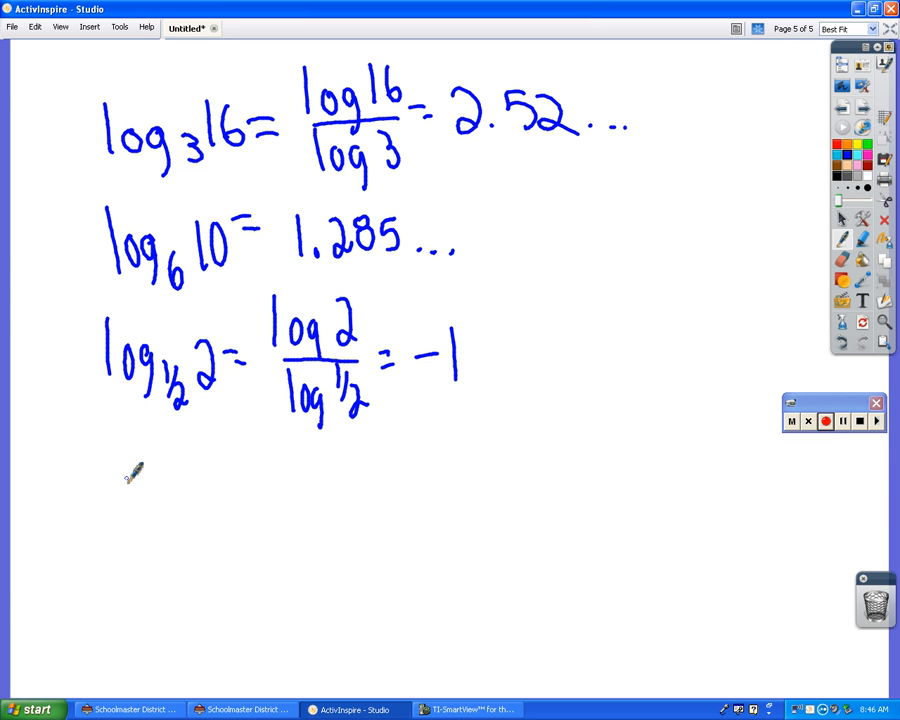
pyautogui.moveTo(120, 470); pyautogui.dragTo(155, 510)
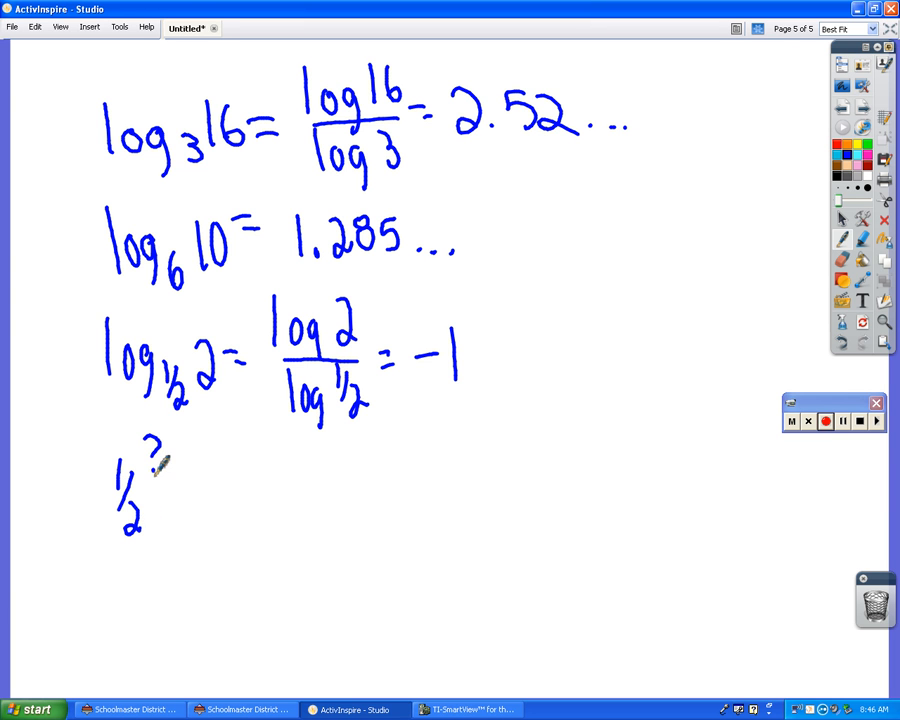
pyautogui.moveTo(180, 490); pyautogui.dragTo(230, 510)
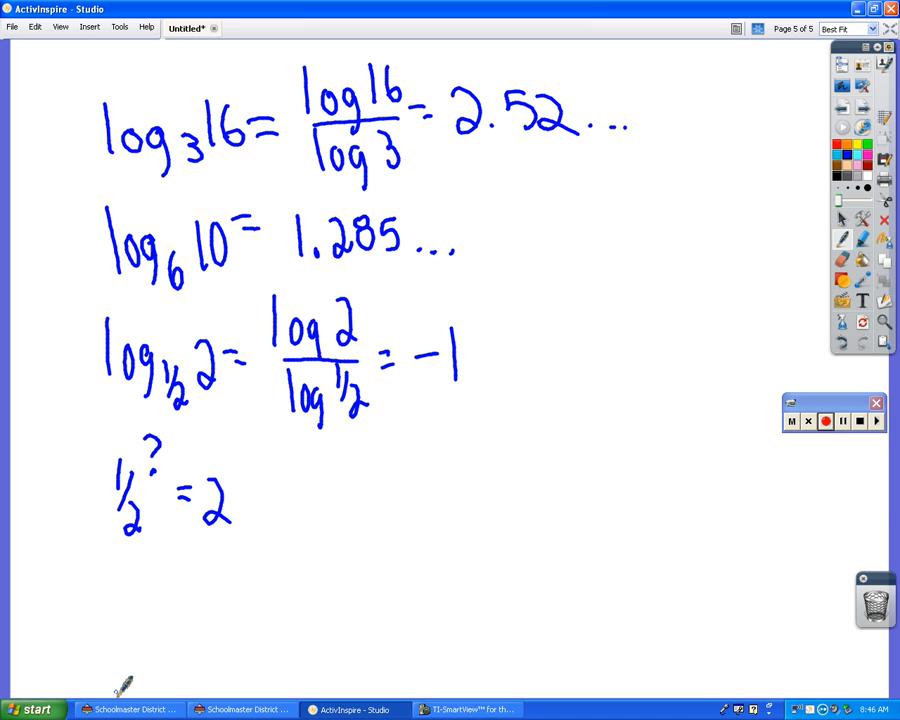